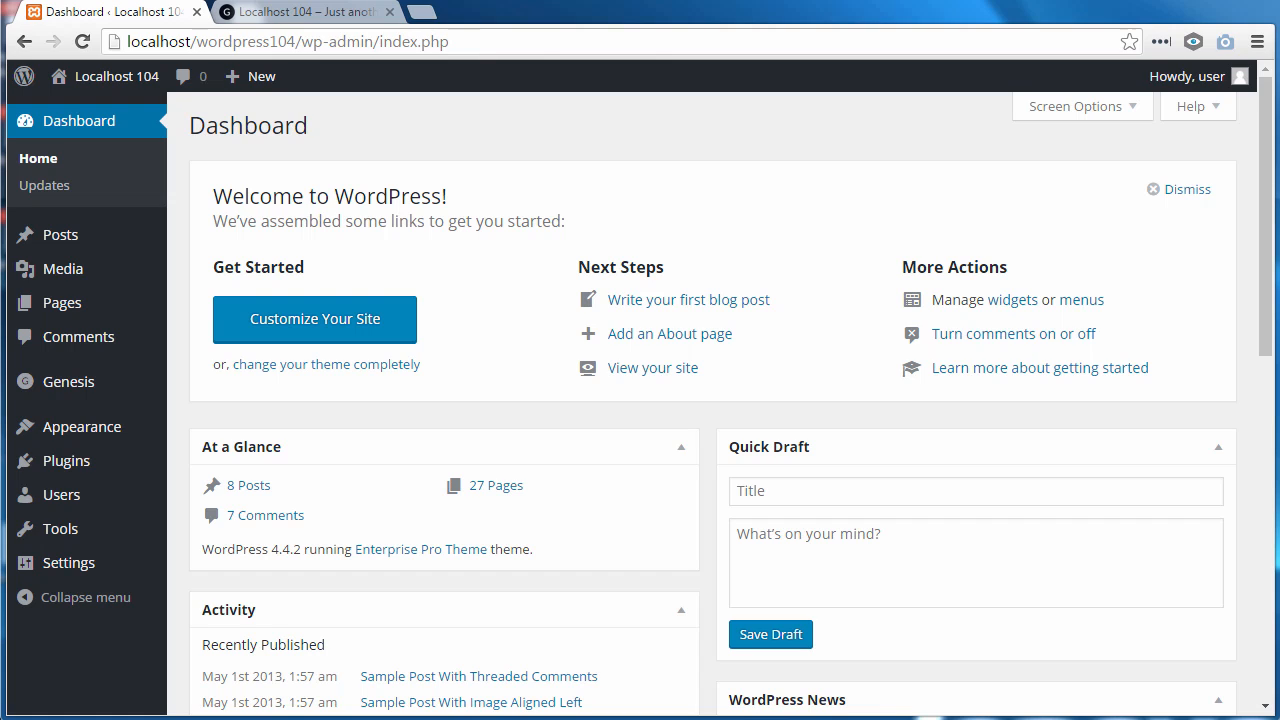
pyautogui.moveTo(223, 519)
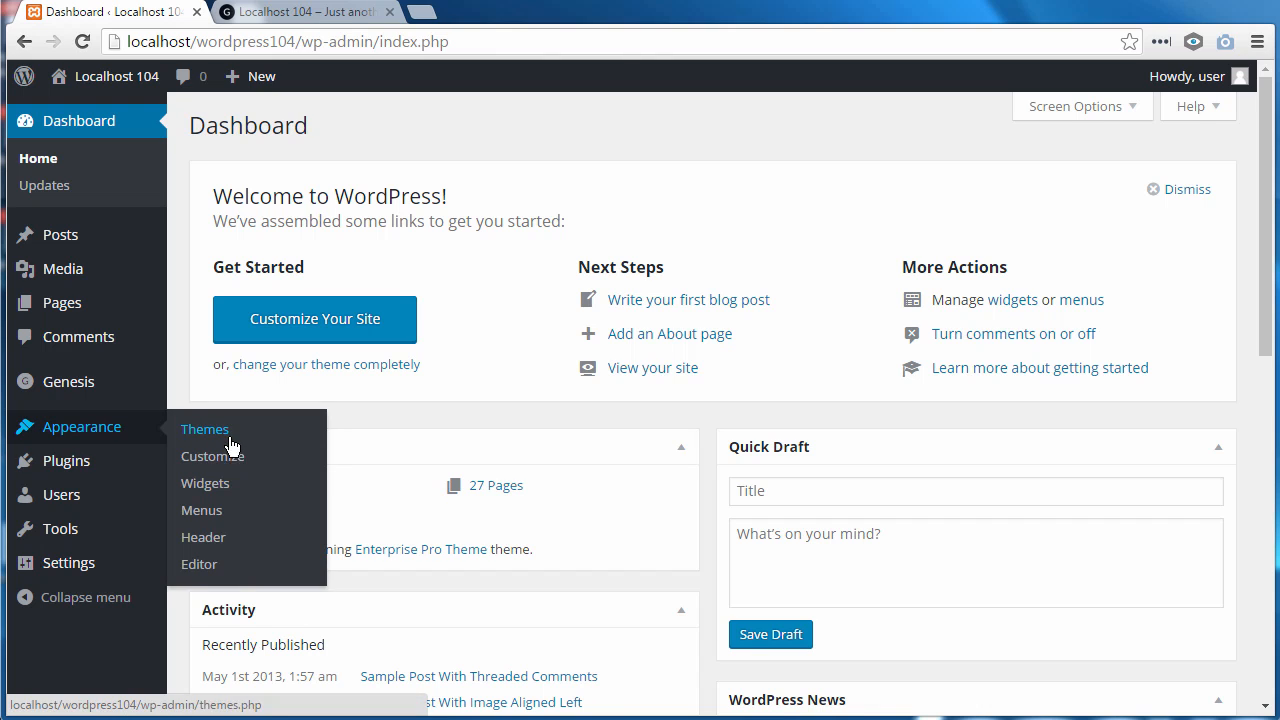
# - Go to Appearance > Menus from the WordPress dashboard
pyautogui.click(201, 510)
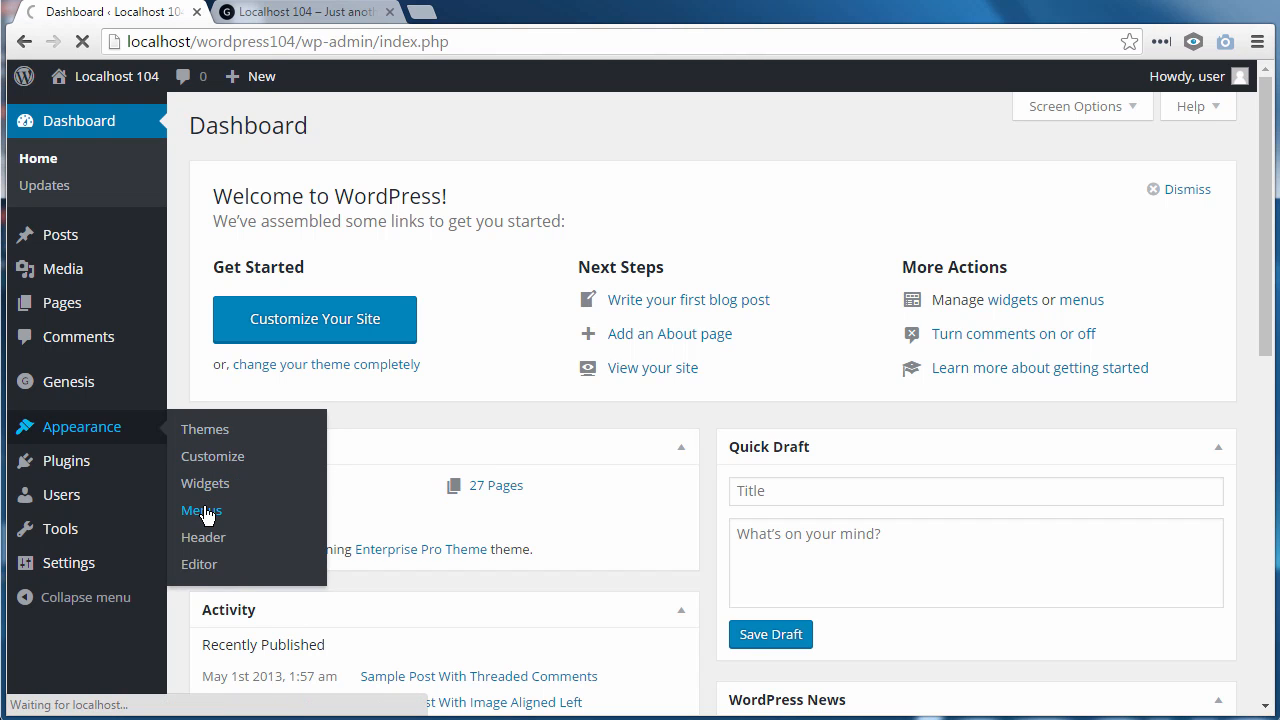
# - Delete the Home custom link so Sample Page becomes the first menu item
pyautogui.click(201, 510)
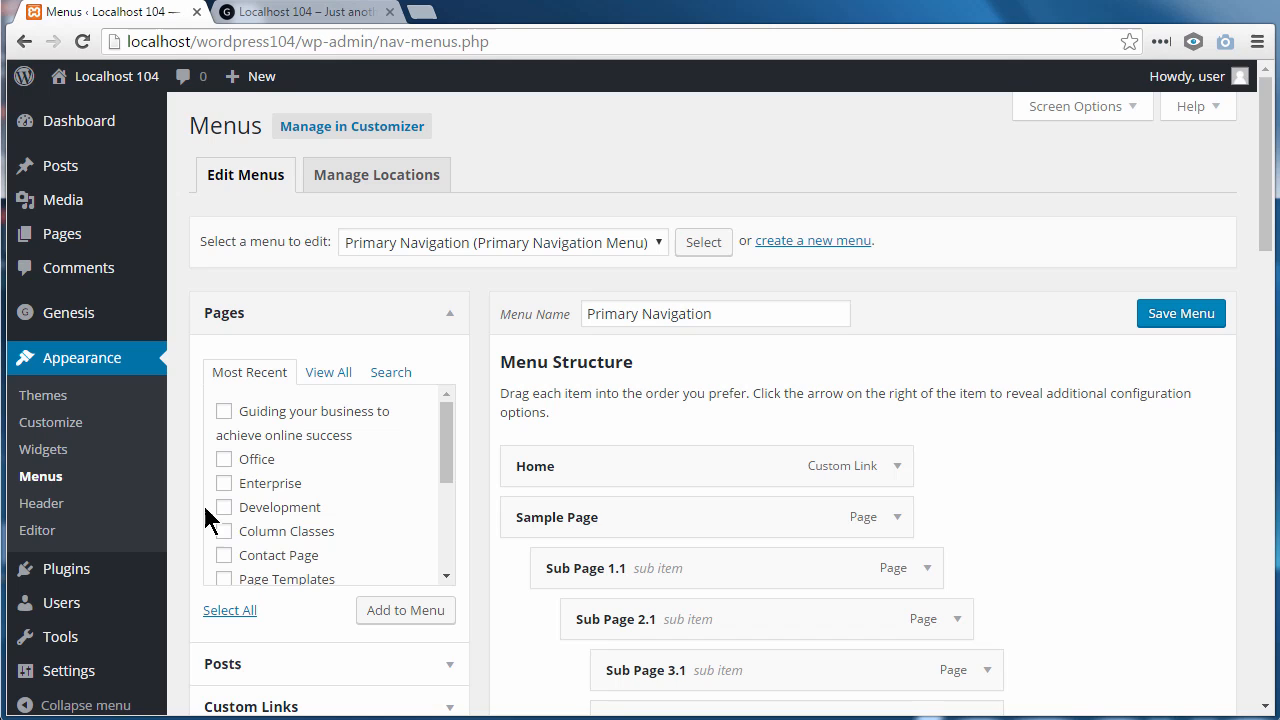
pyautogui.moveTo(888, 473)
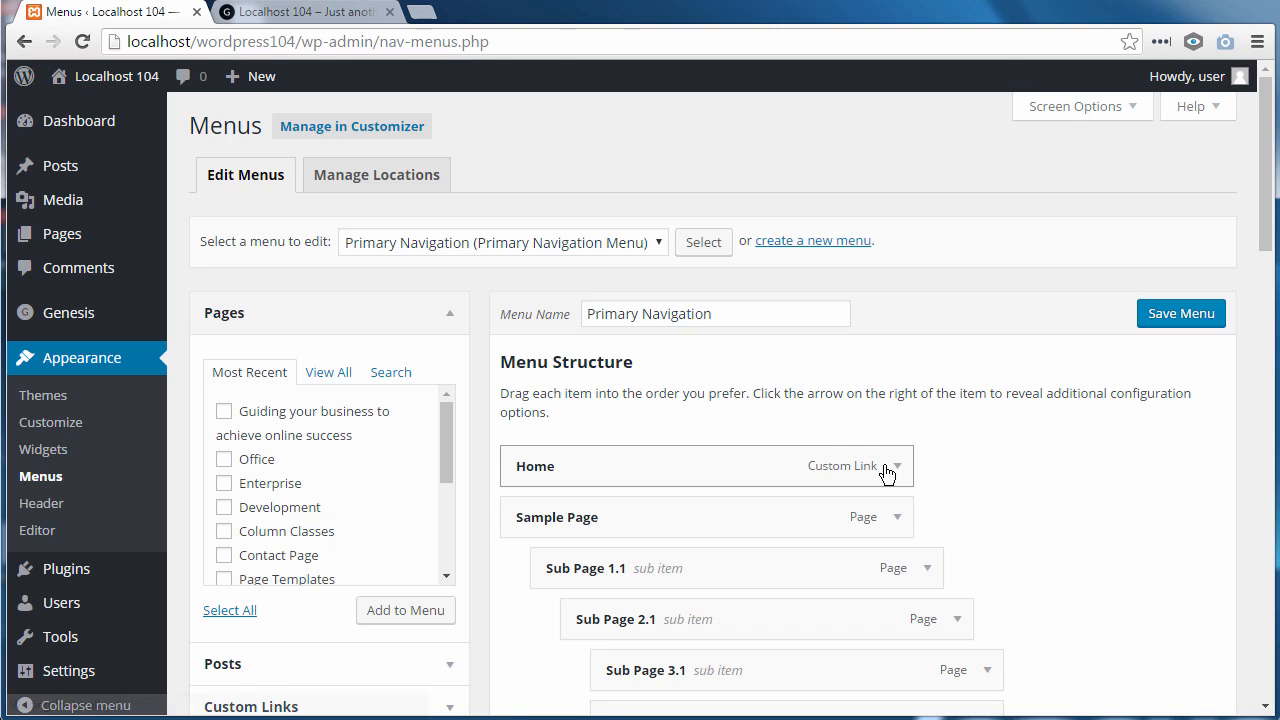
pyautogui.click(896, 466)
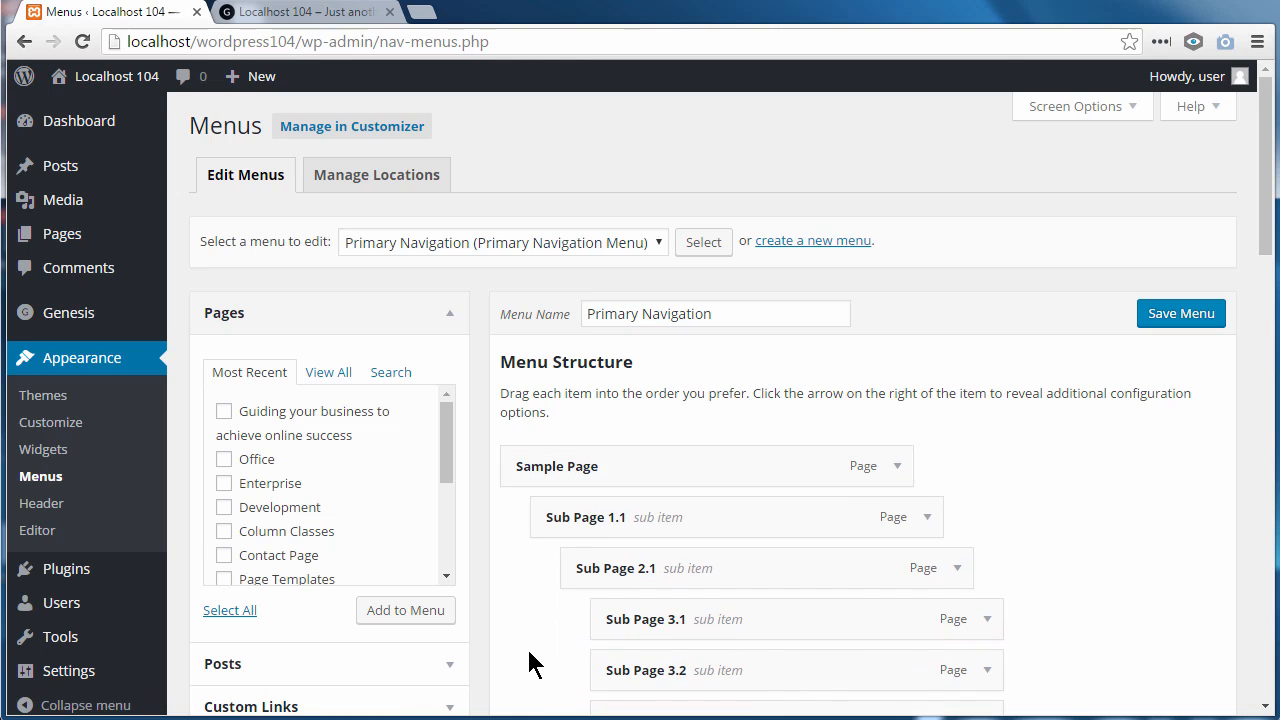
pyautogui.moveTo(253, 248)
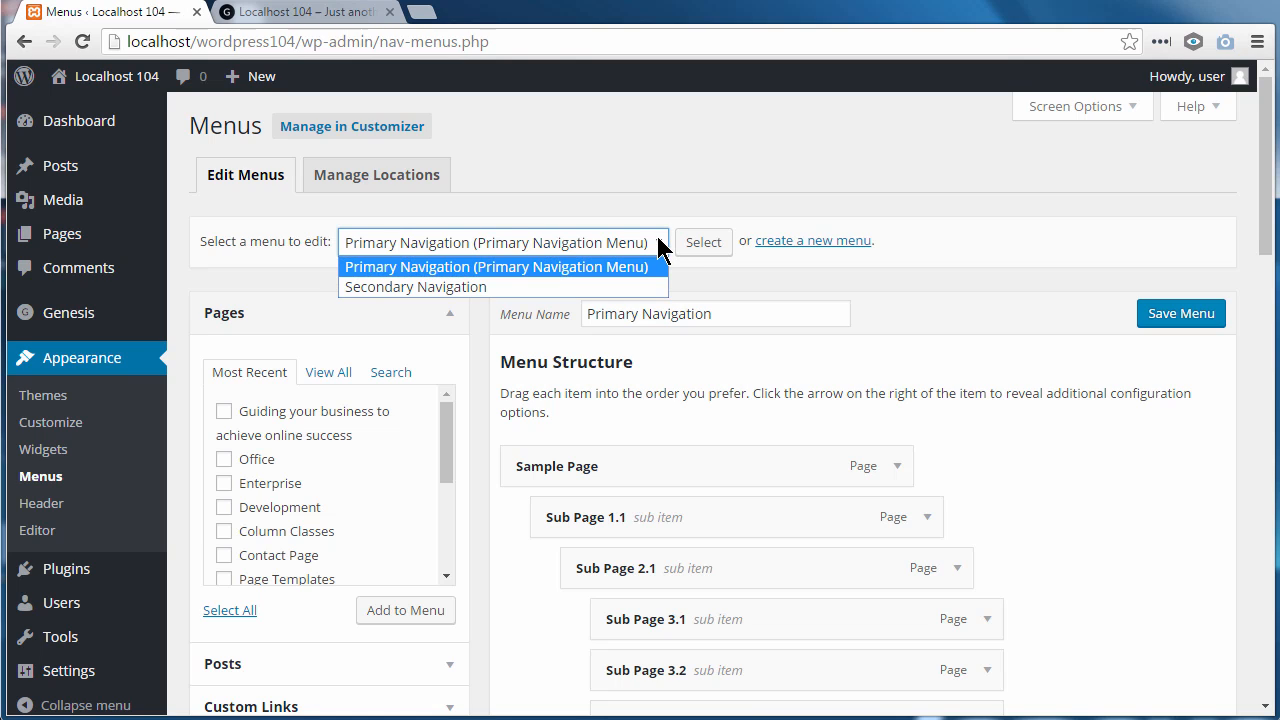
pyautogui.moveTo(510, 280)
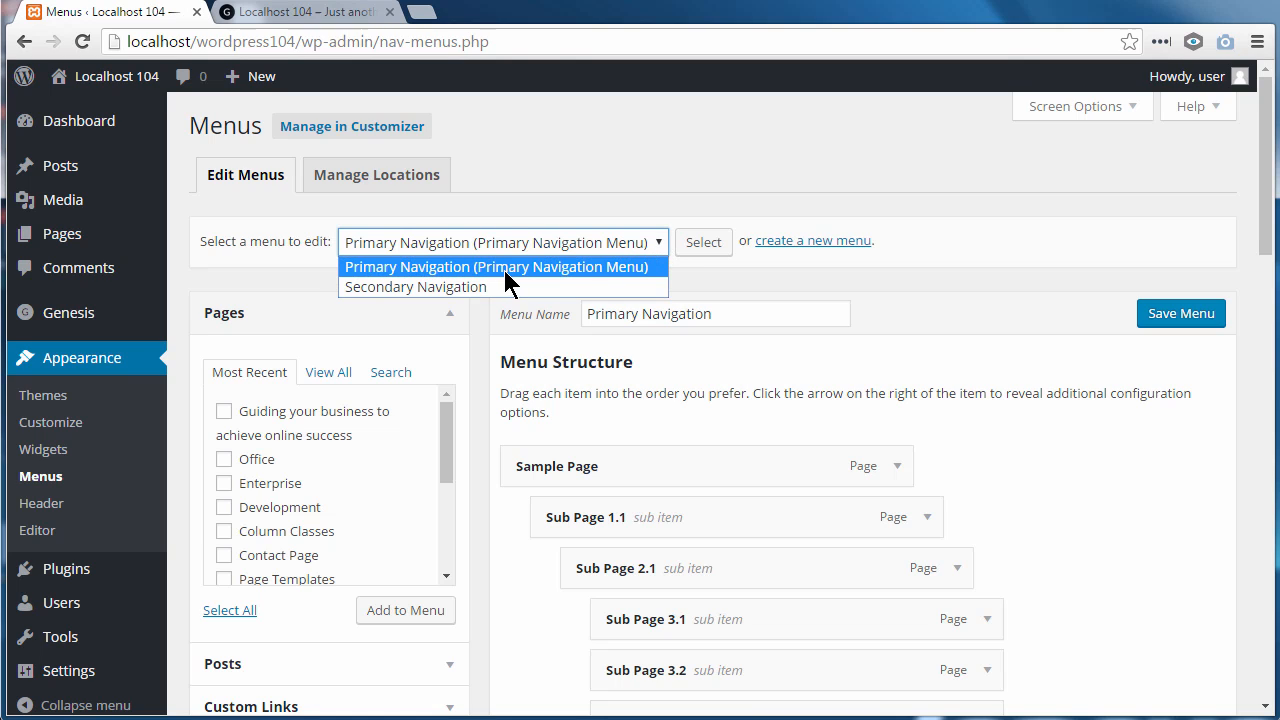
# - Reload Primary Navigation, discarding unsaved changes, and tick Home in the full pages list
pyautogui.click(415, 287)
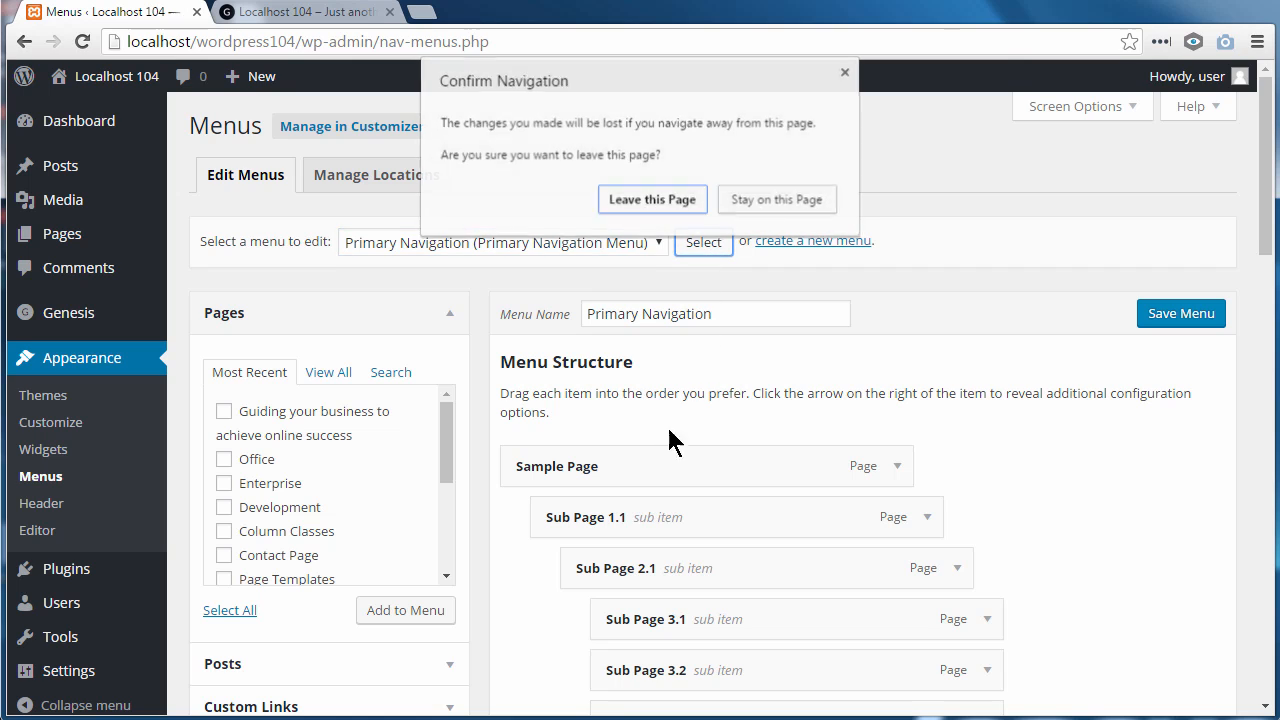
pyautogui.click(652, 199)
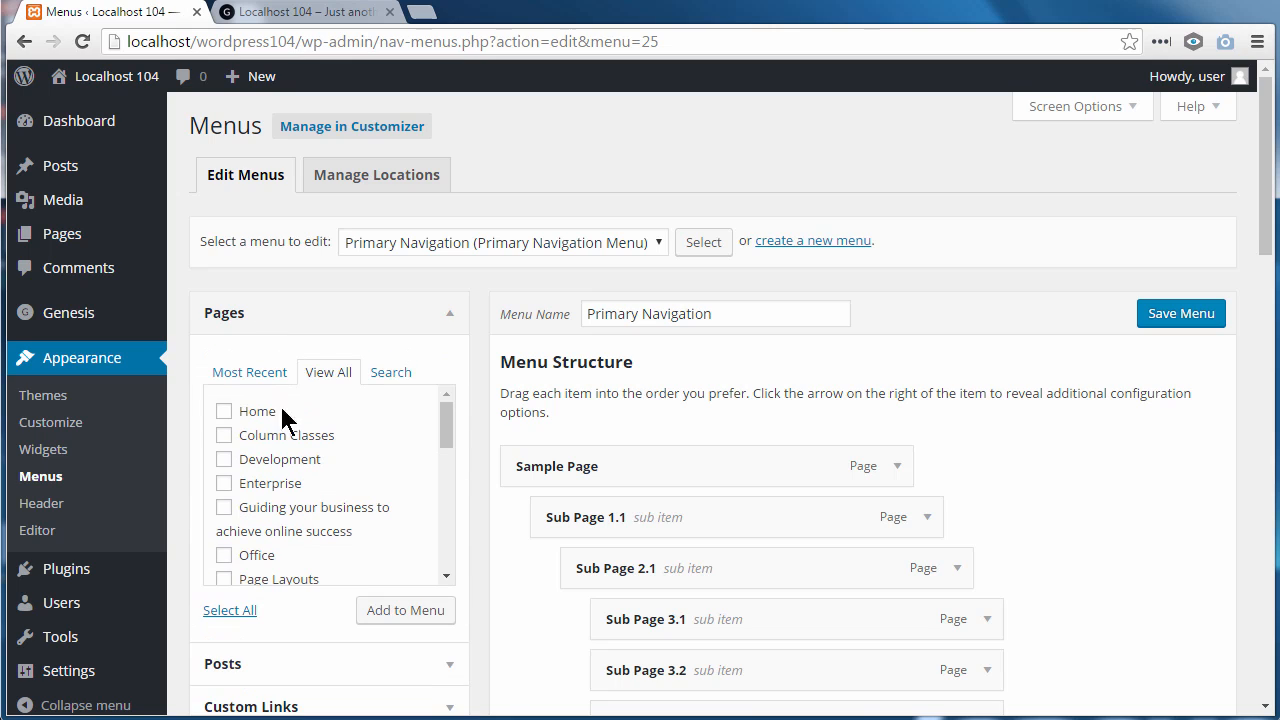
pyautogui.moveTo(280, 420)
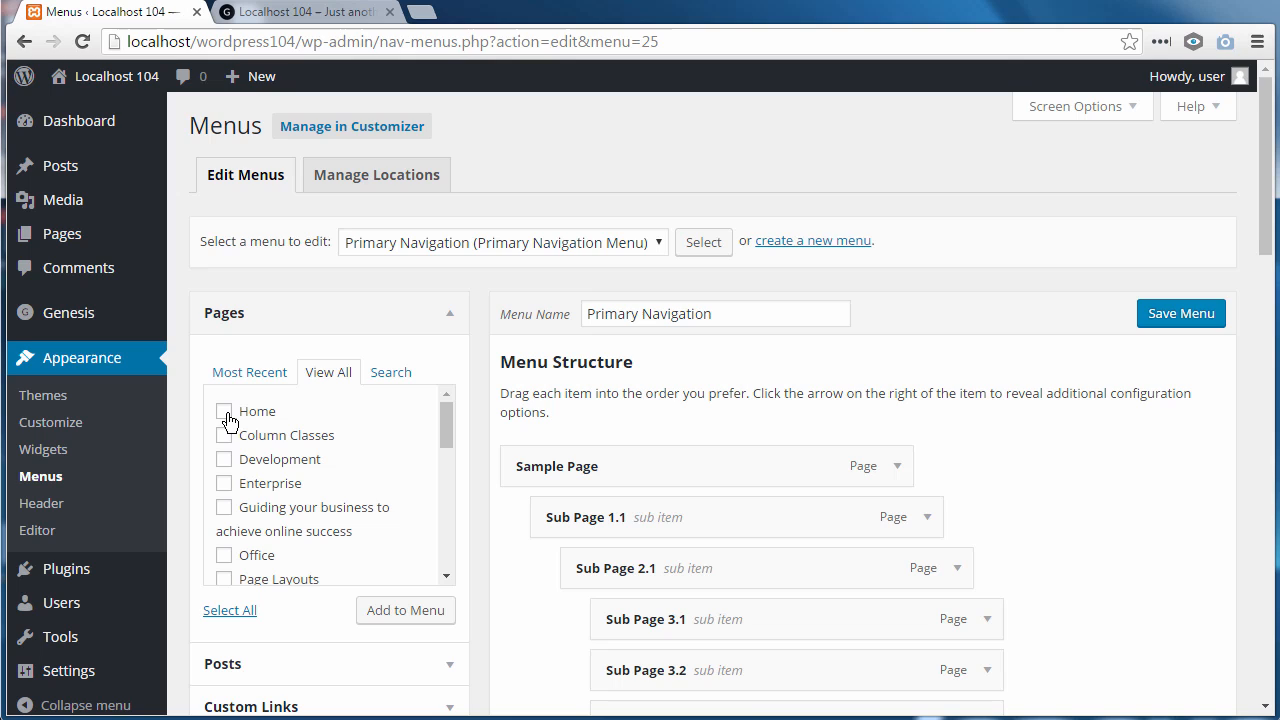
pyautogui.click(224, 410)
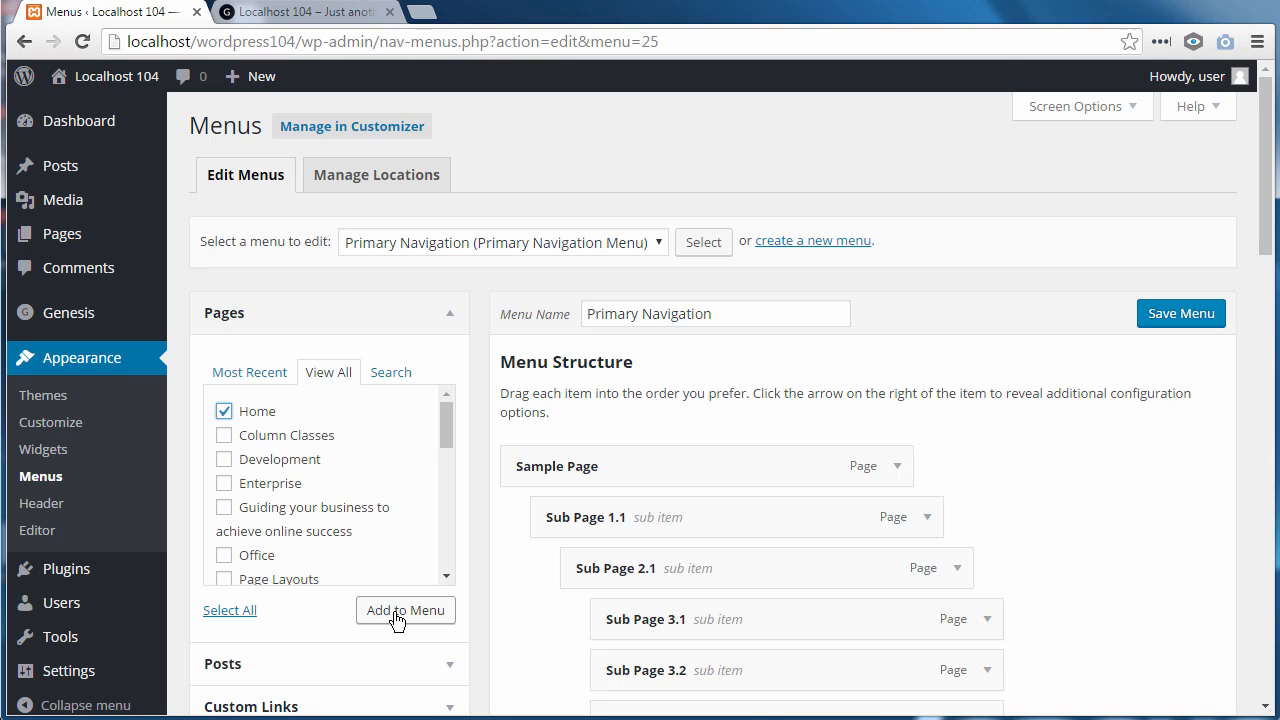
pyautogui.moveTo(343, 418)
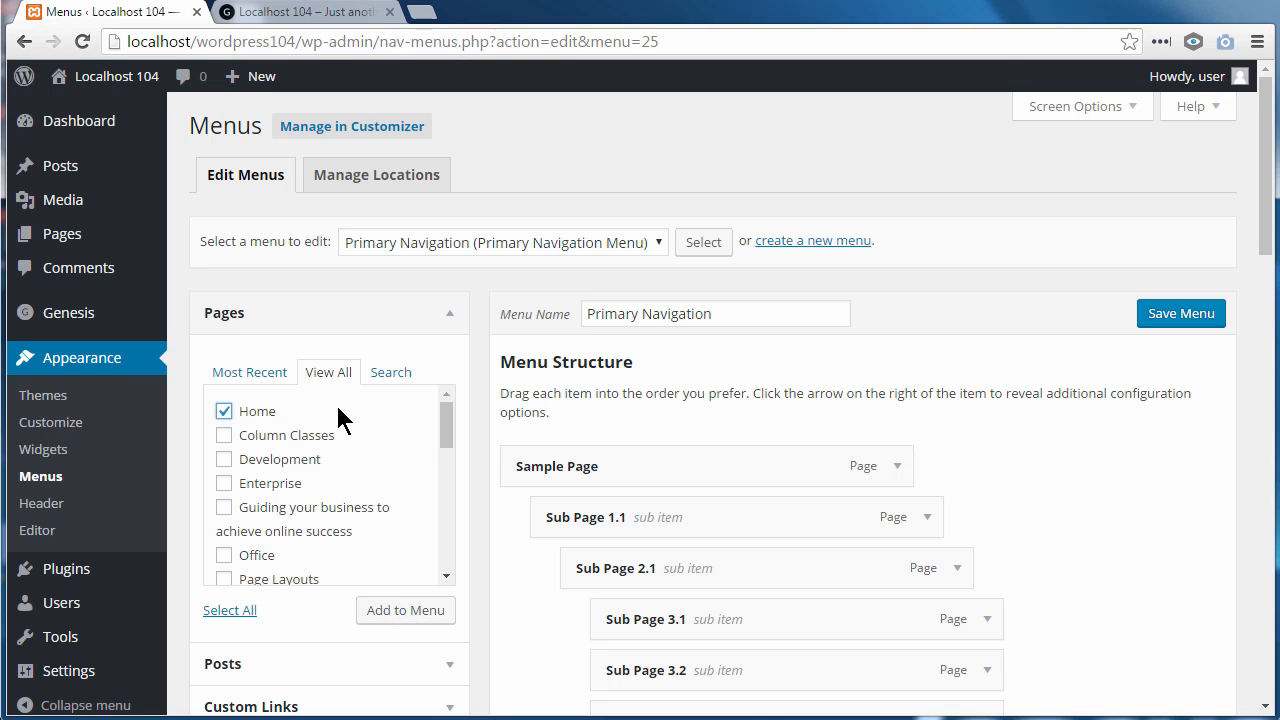
pyautogui.moveTo(268, 413)
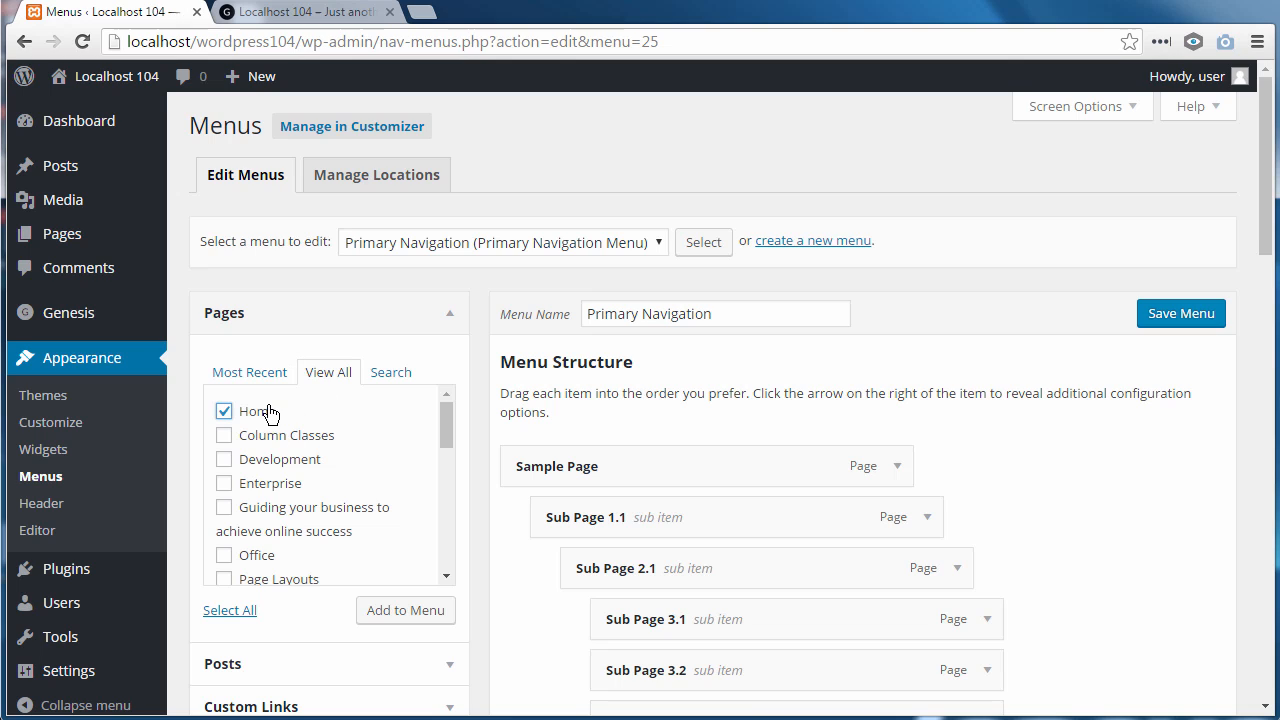
pyautogui.moveTo(304, 313)
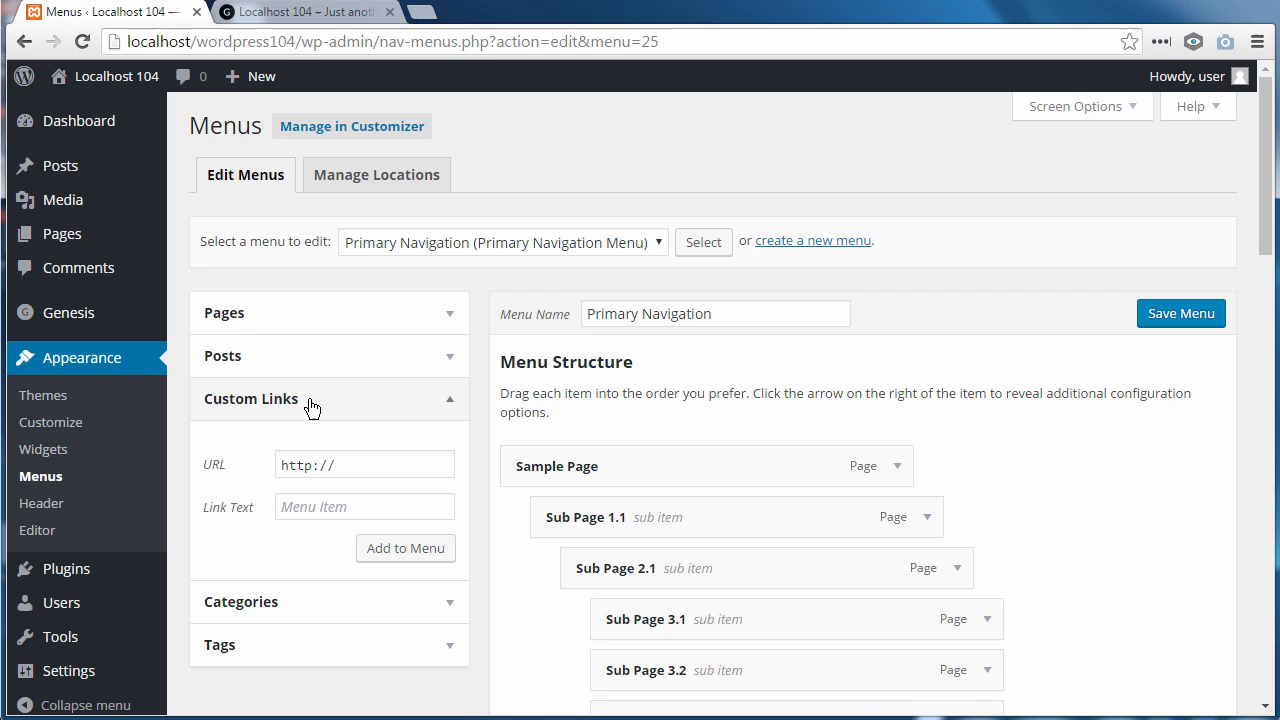
# - Select the live site's home address in the browser address bar to copy it
pyautogui.click(364, 464)
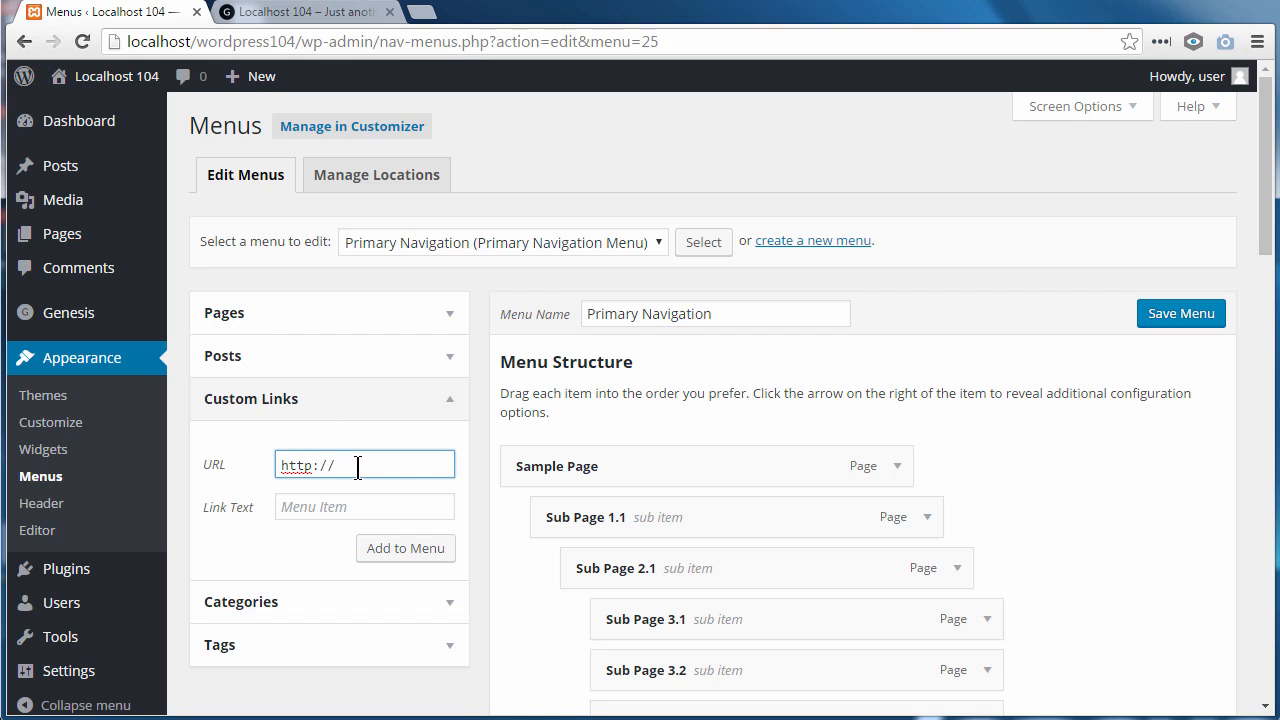
pyautogui.click(300, 11)
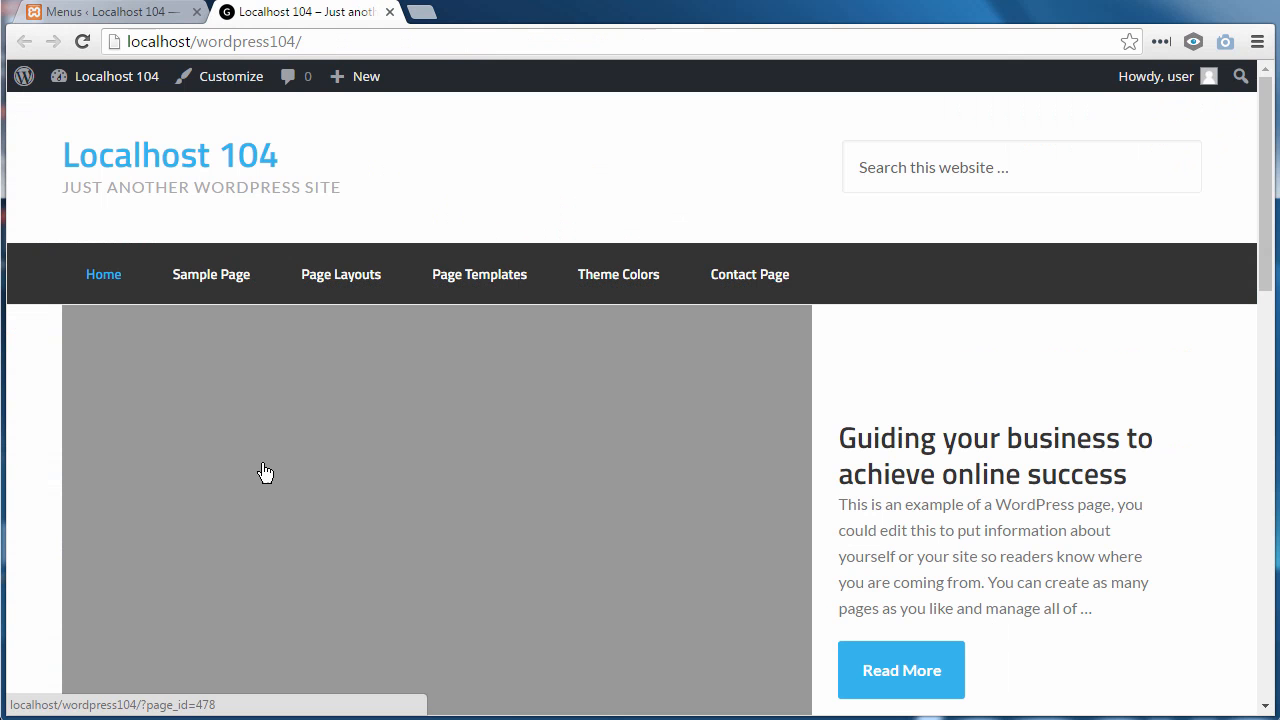
pyautogui.moveTo(230, 167)
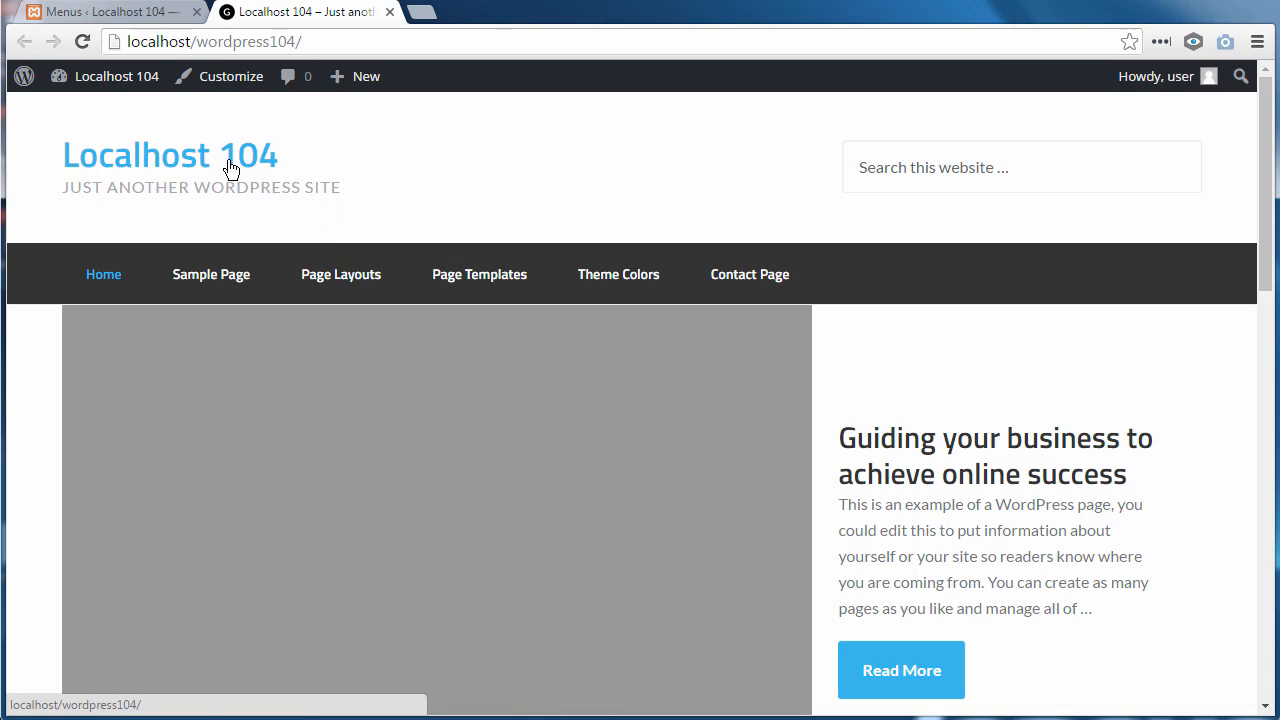
pyautogui.click(213, 41)
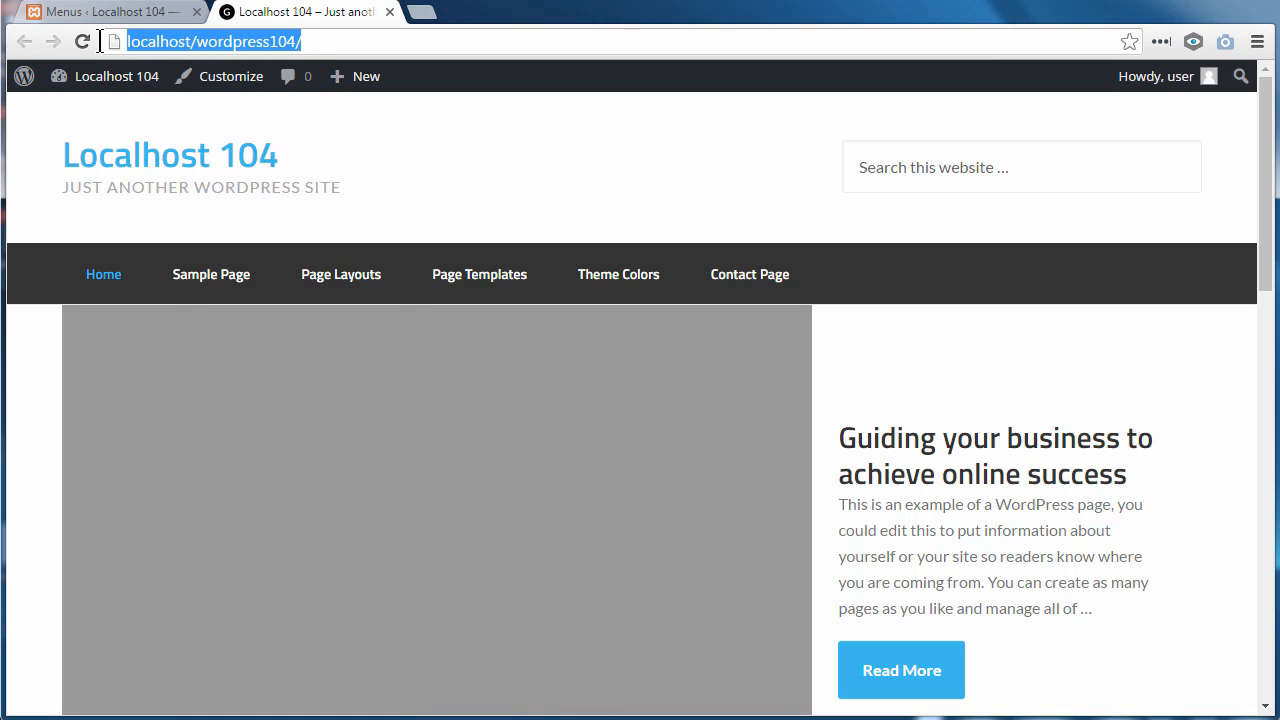
pyautogui.rightClick(210, 41)
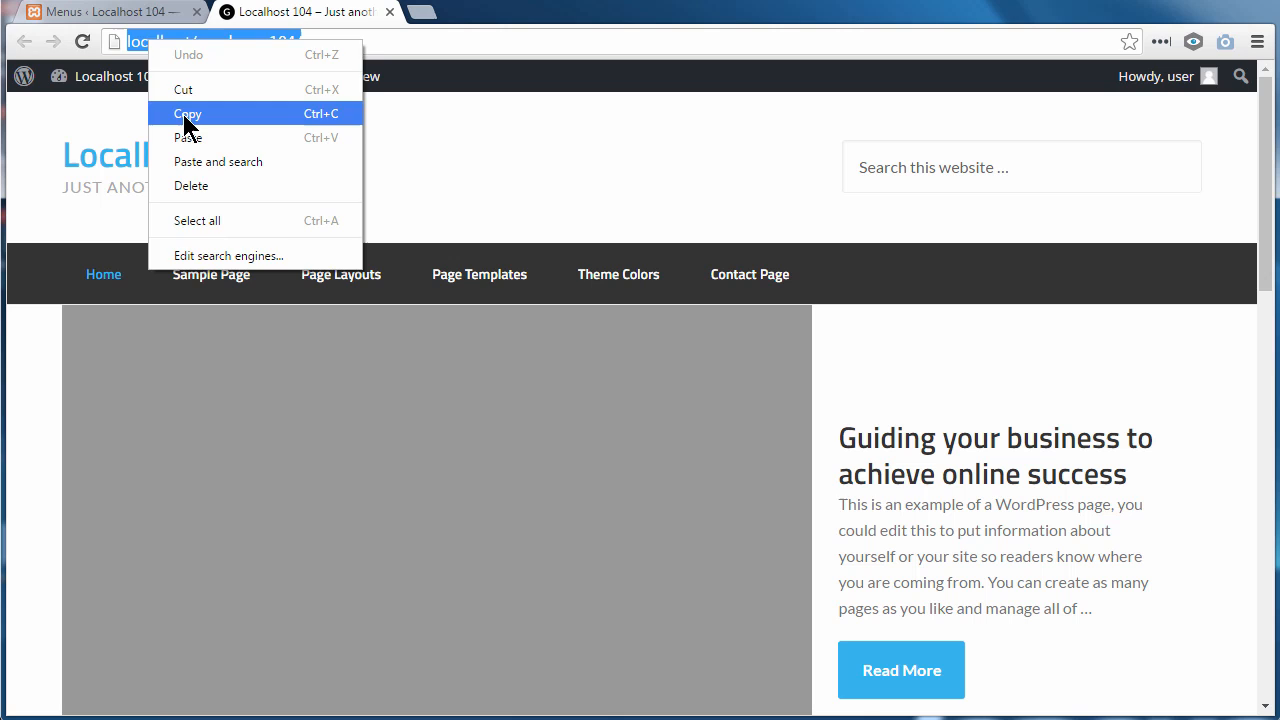
# - Add a custom link with the copied home URL and link text 'Home' to the menu
pyautogui.click(100, 11)
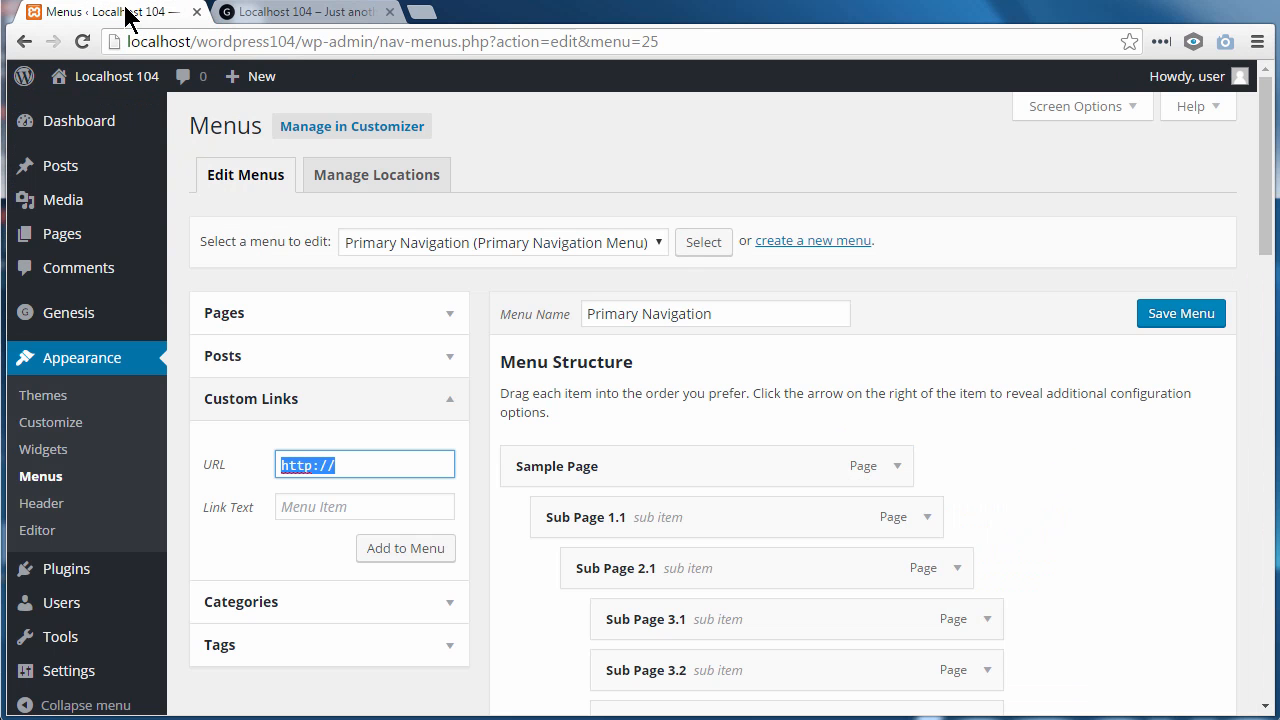
pyautogui.moveTo(349, 456)
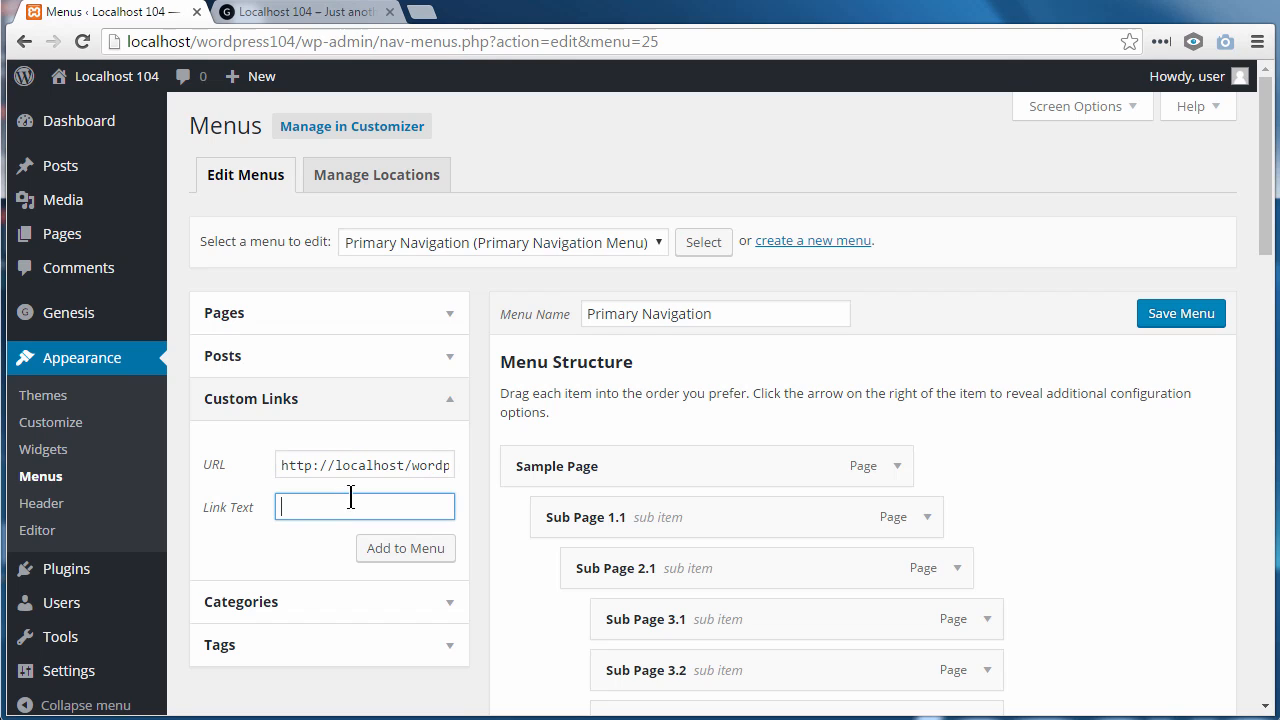
pyautogui.write('Hom')
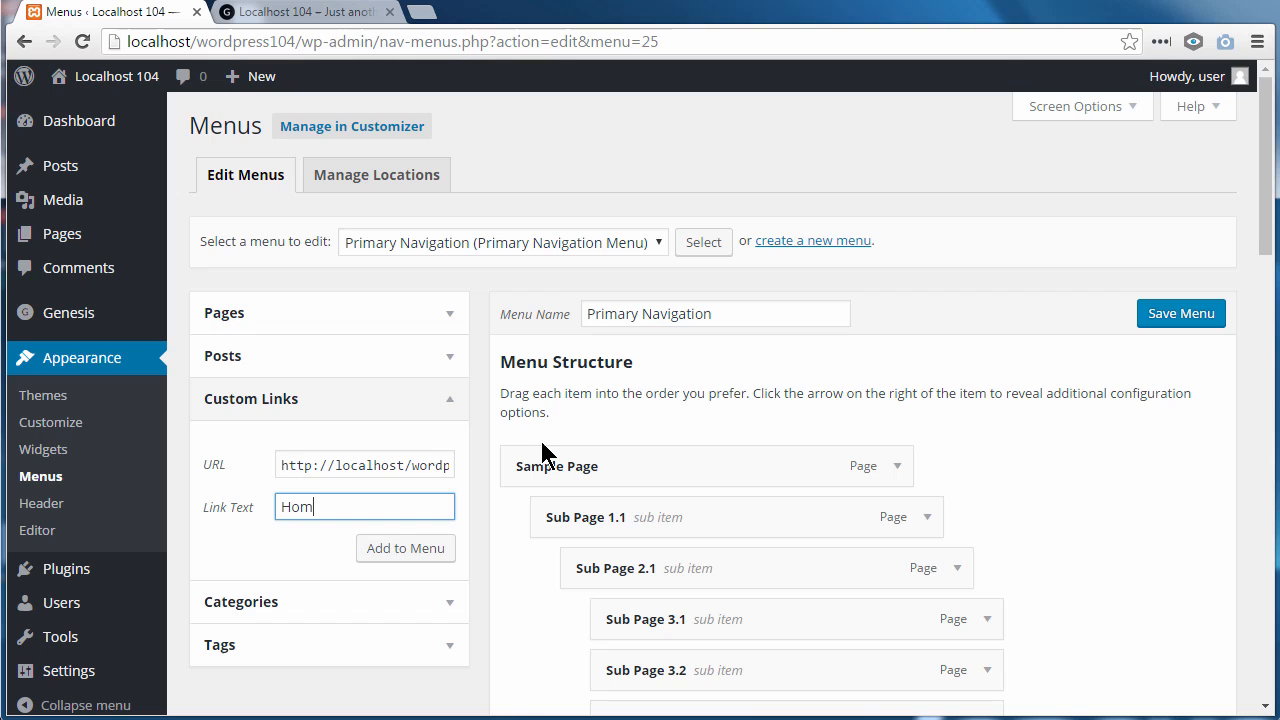
pyautogui.click(405, 548)
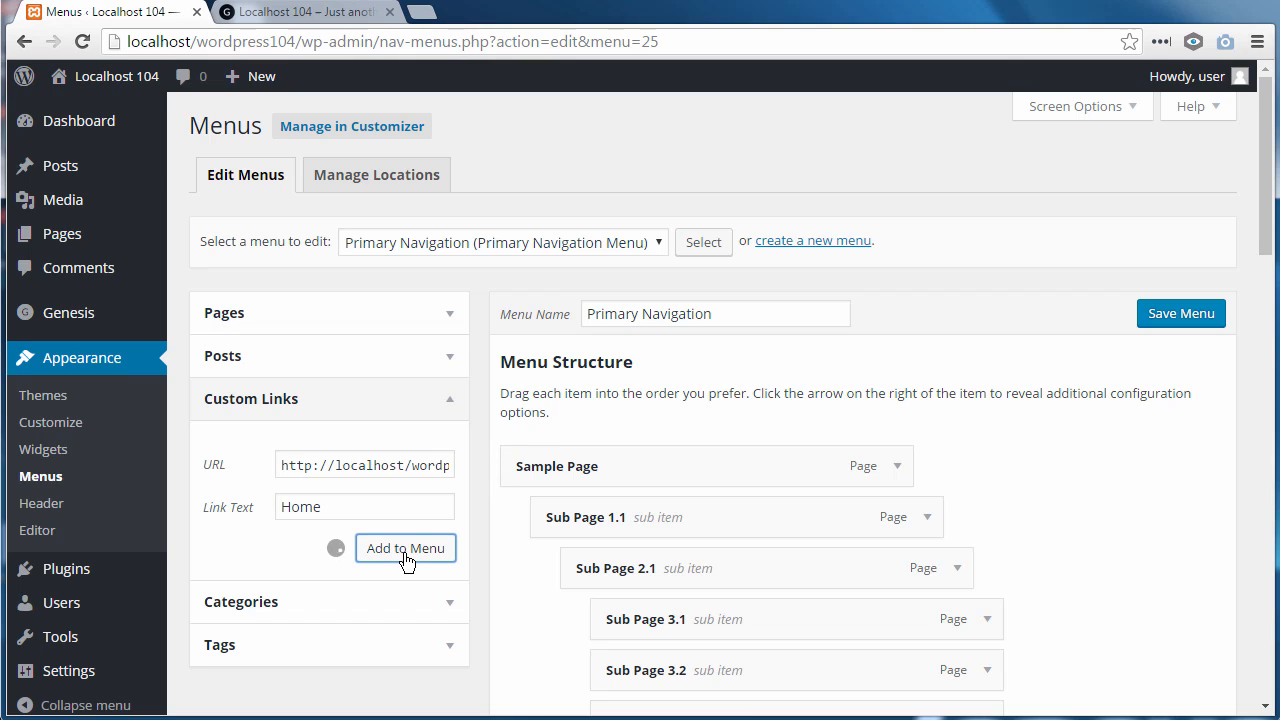
pyautogui.click(405, 548)
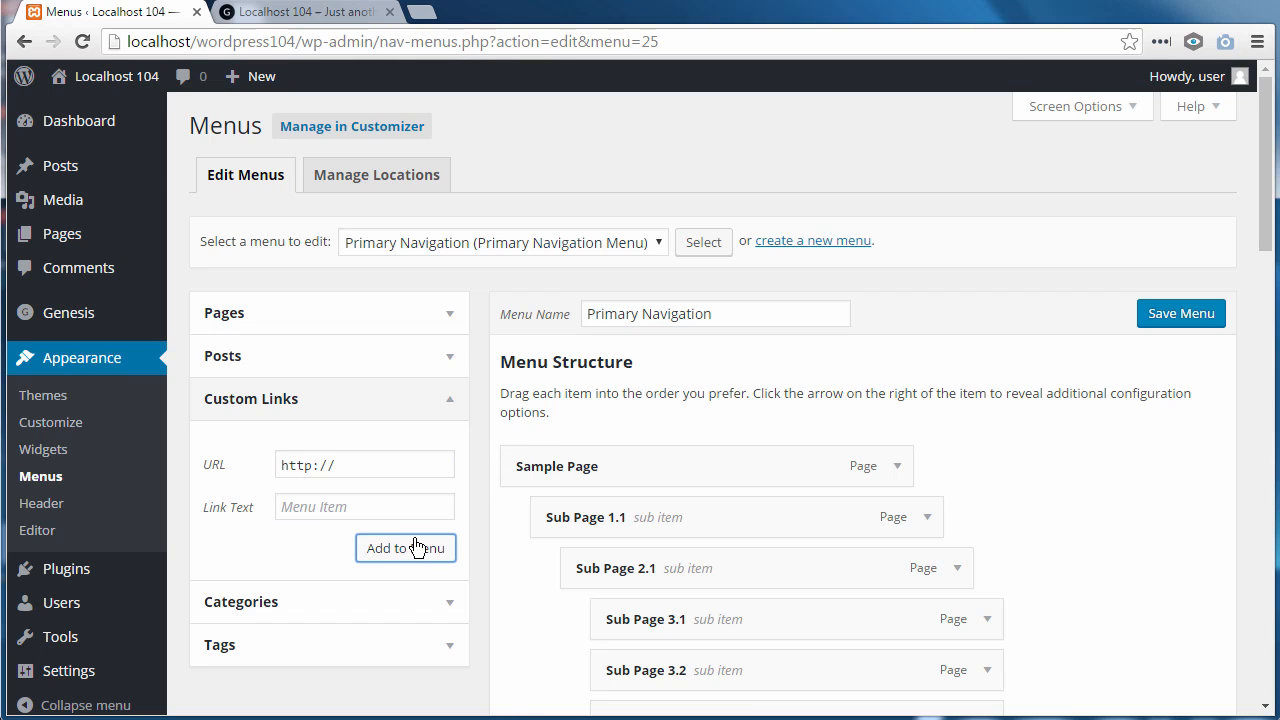
pyautogui.moveTo(1118, 315)
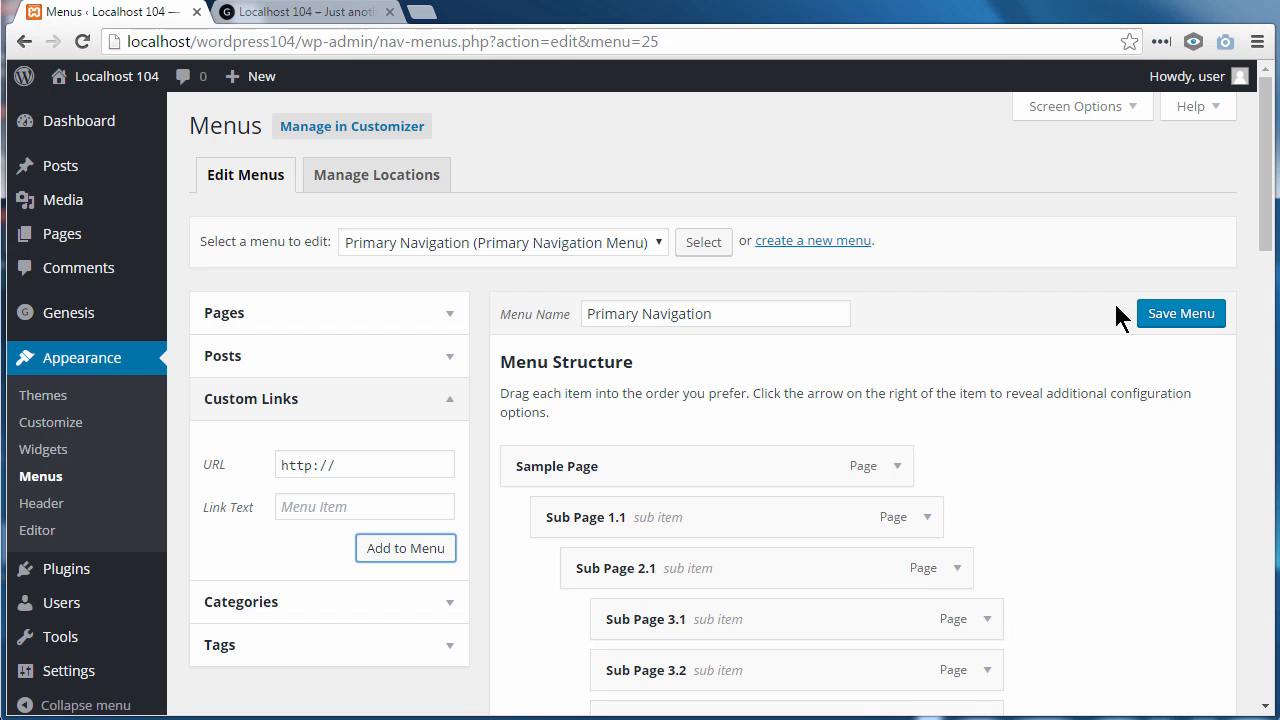
# - Drag the Home link to the top of the Menu Structure
pyautogui.scroll(-3)
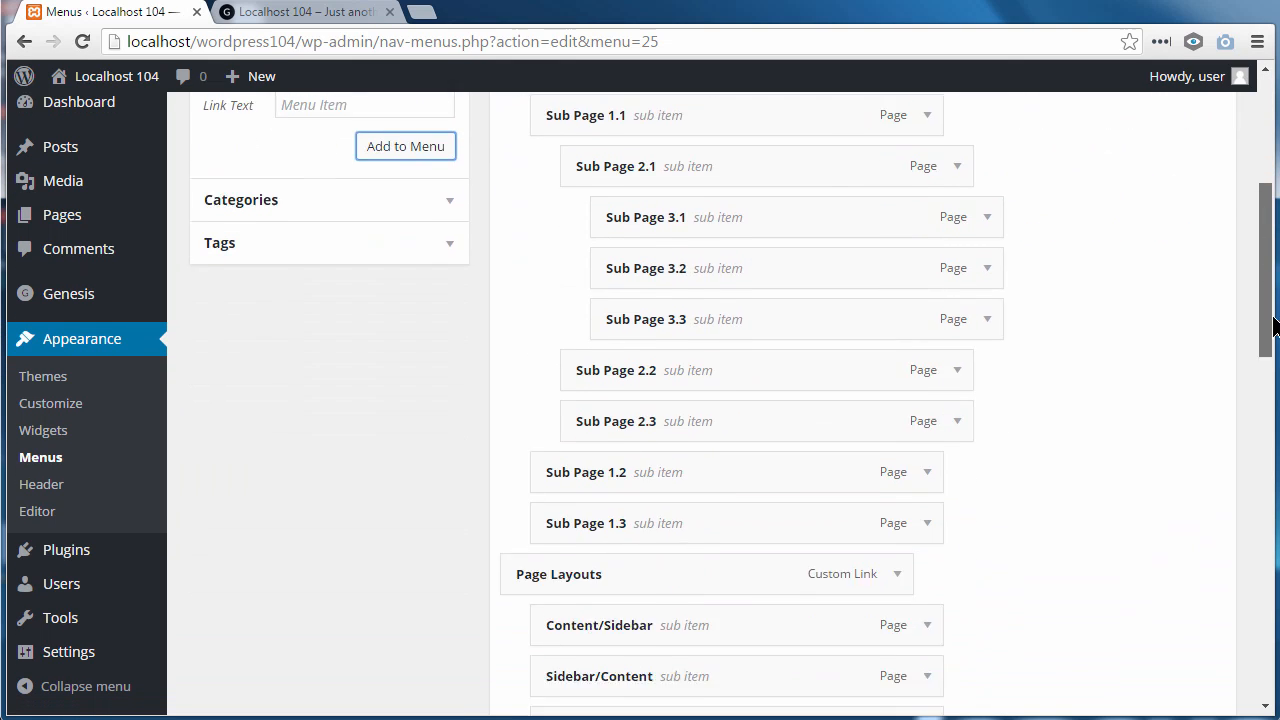
pyautogui.scroll(-3)
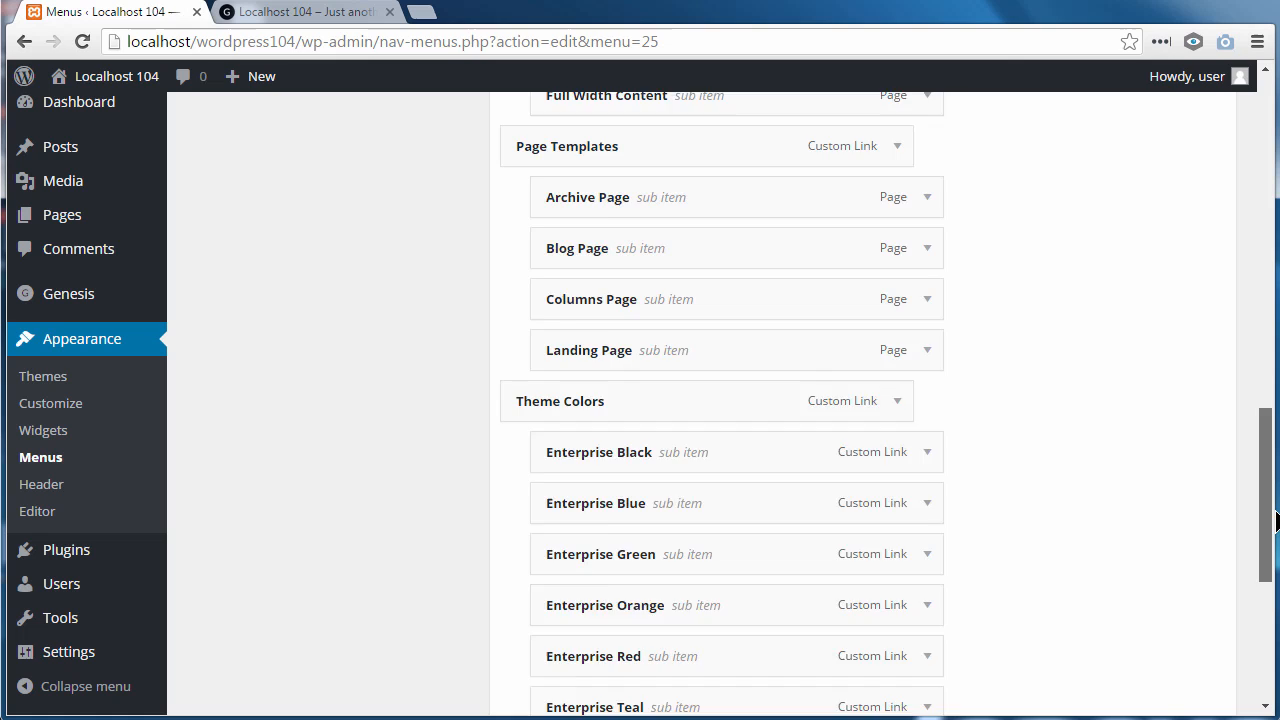
pyautogui.scroll(-3)
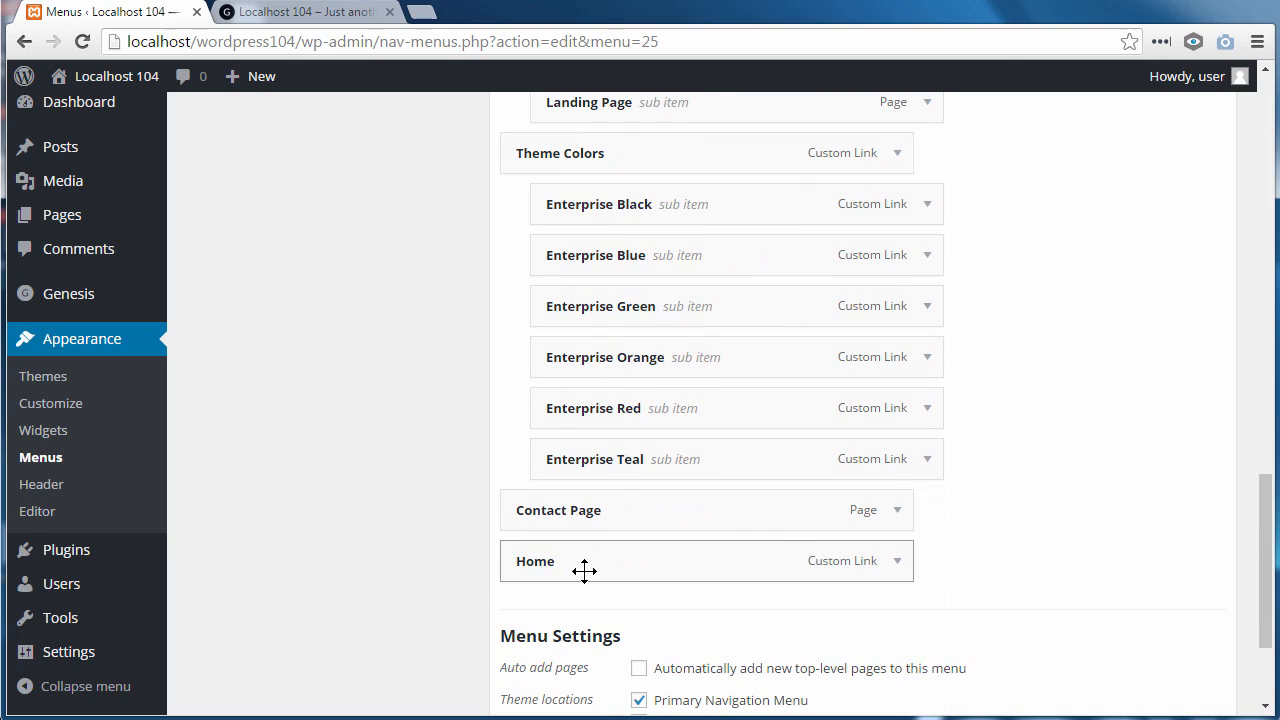
pyautogui.moveTo(585, 560); pyautogui.dragTo(630, 218)
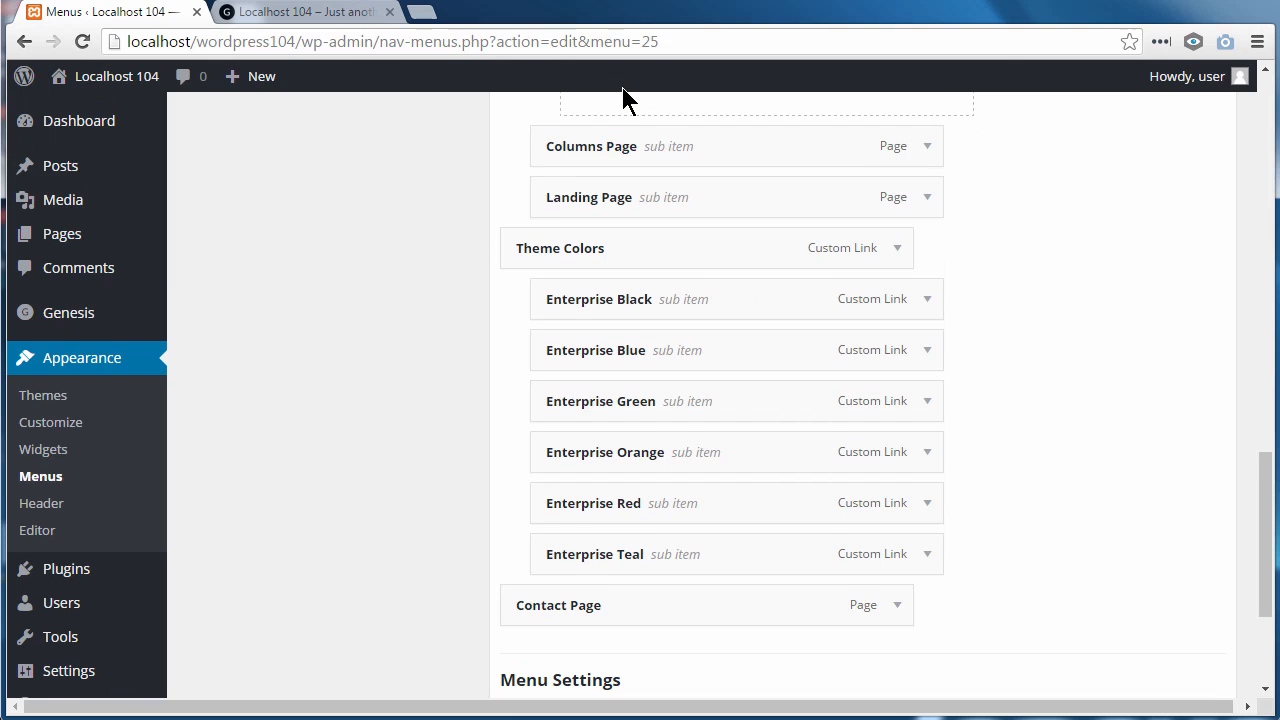
# - Save the reordered Primary Navigation menu
pyautogui.scroll(3)
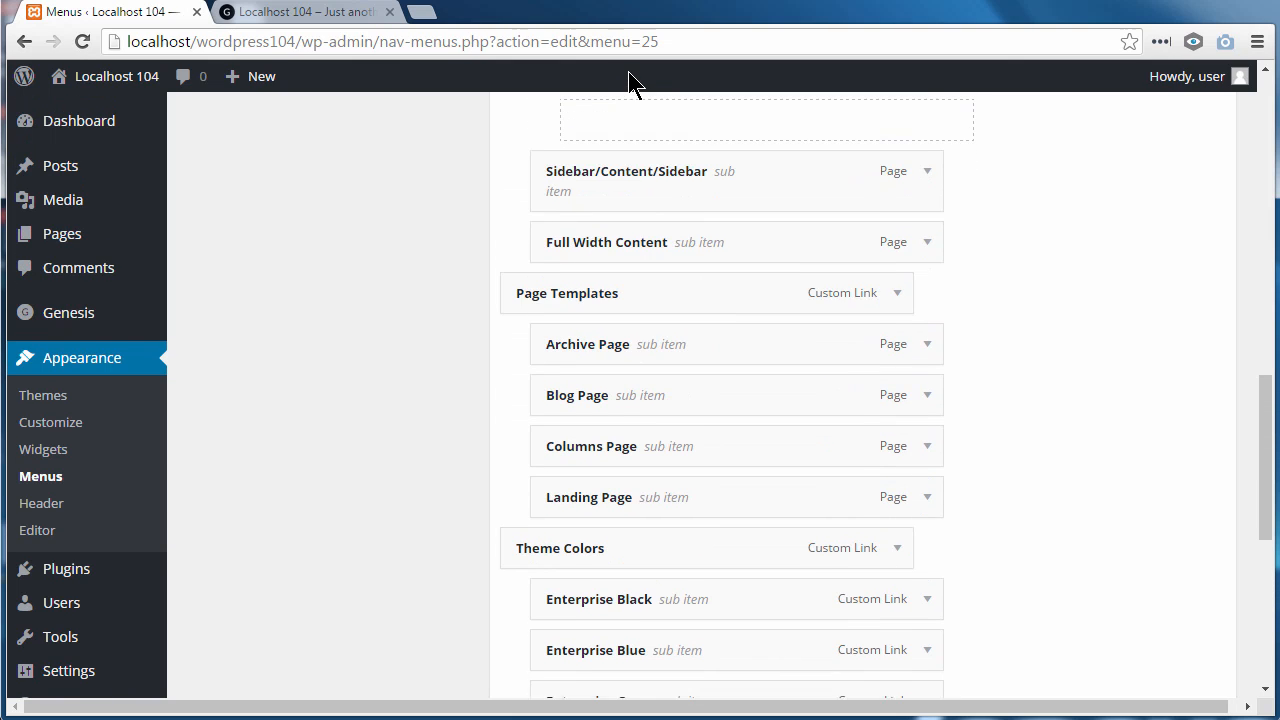
pyautogui.scroll(3)
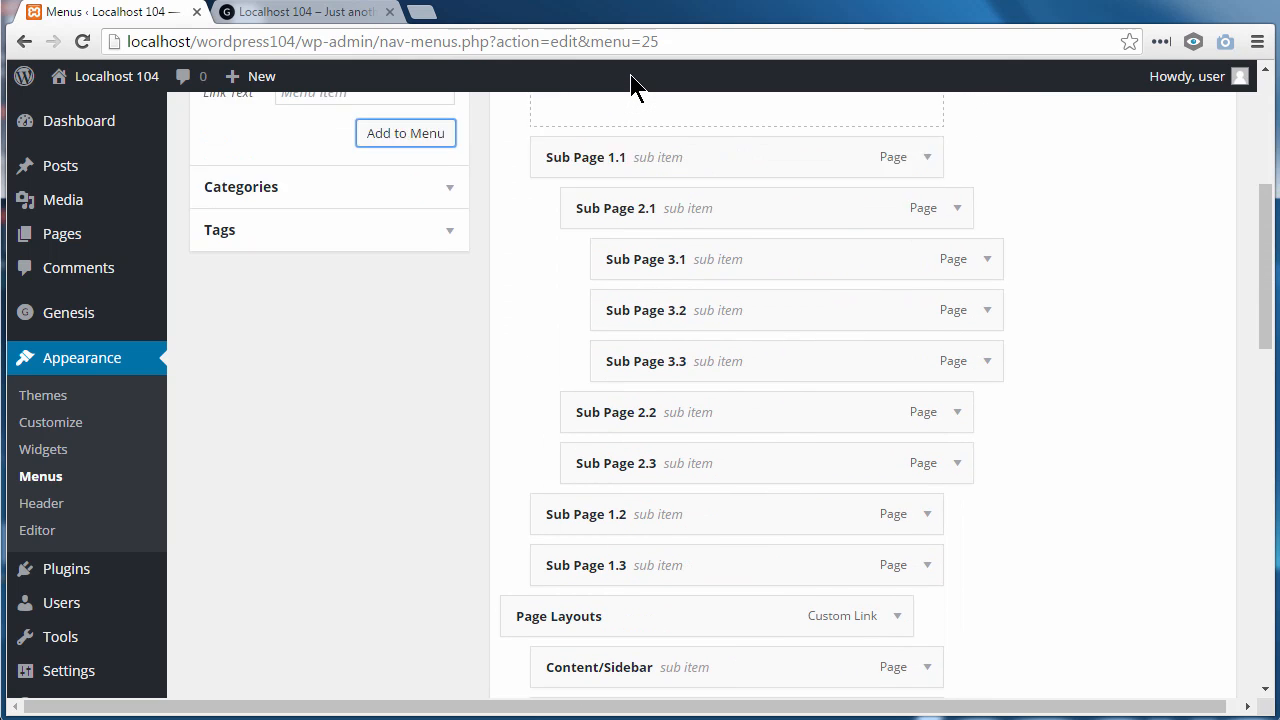
pyautogui.scroll(3)
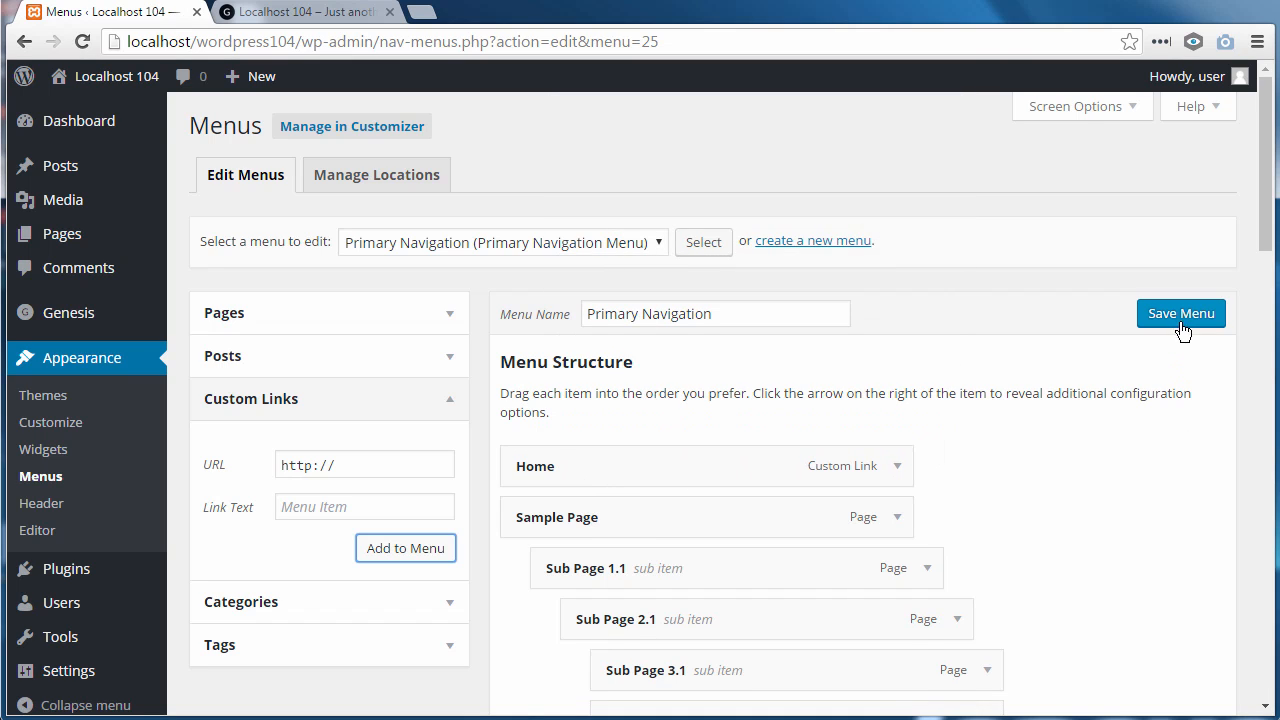
pyautogui.click(1181, 313)
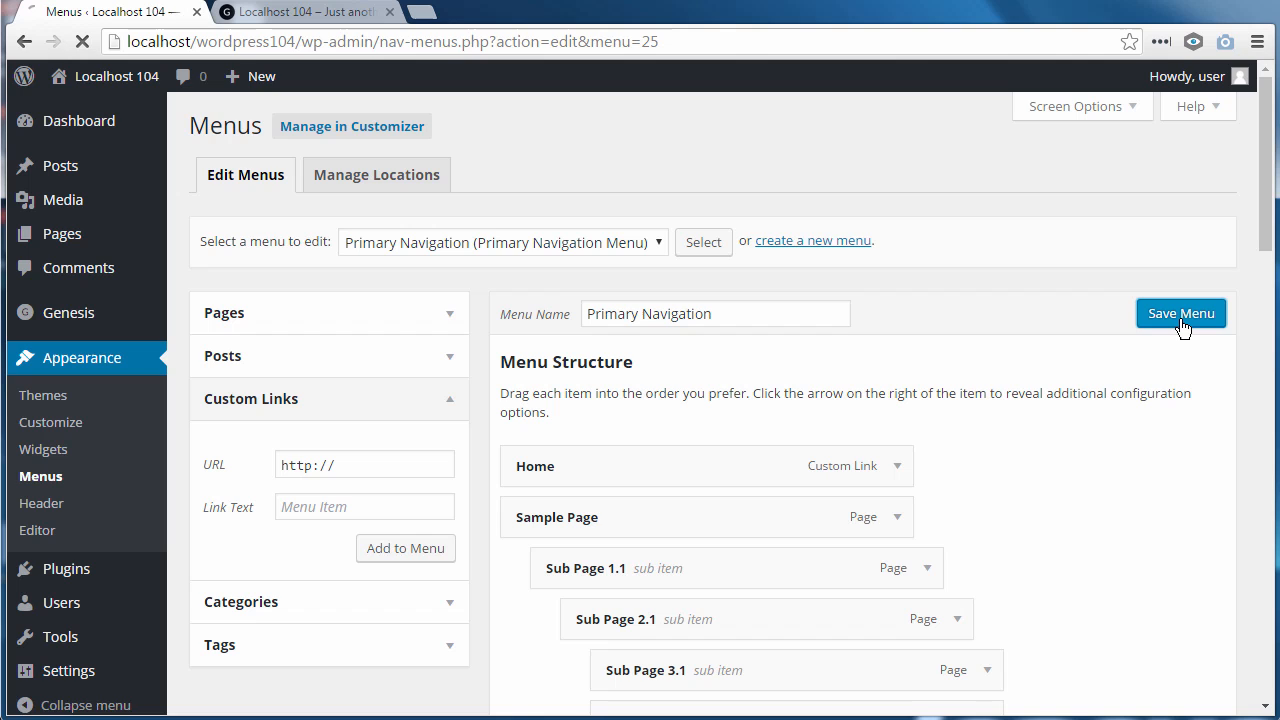
pyautogui.click(1181, 313)
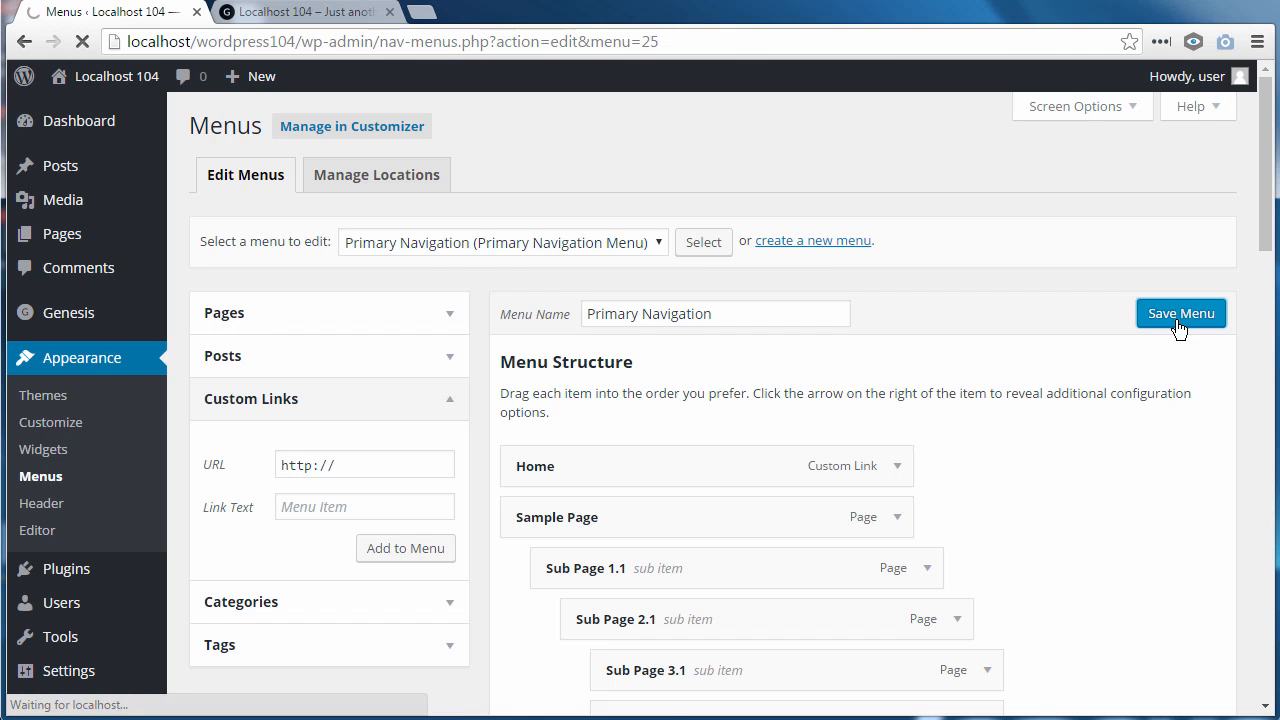
pyautogui.click(1180, 313)
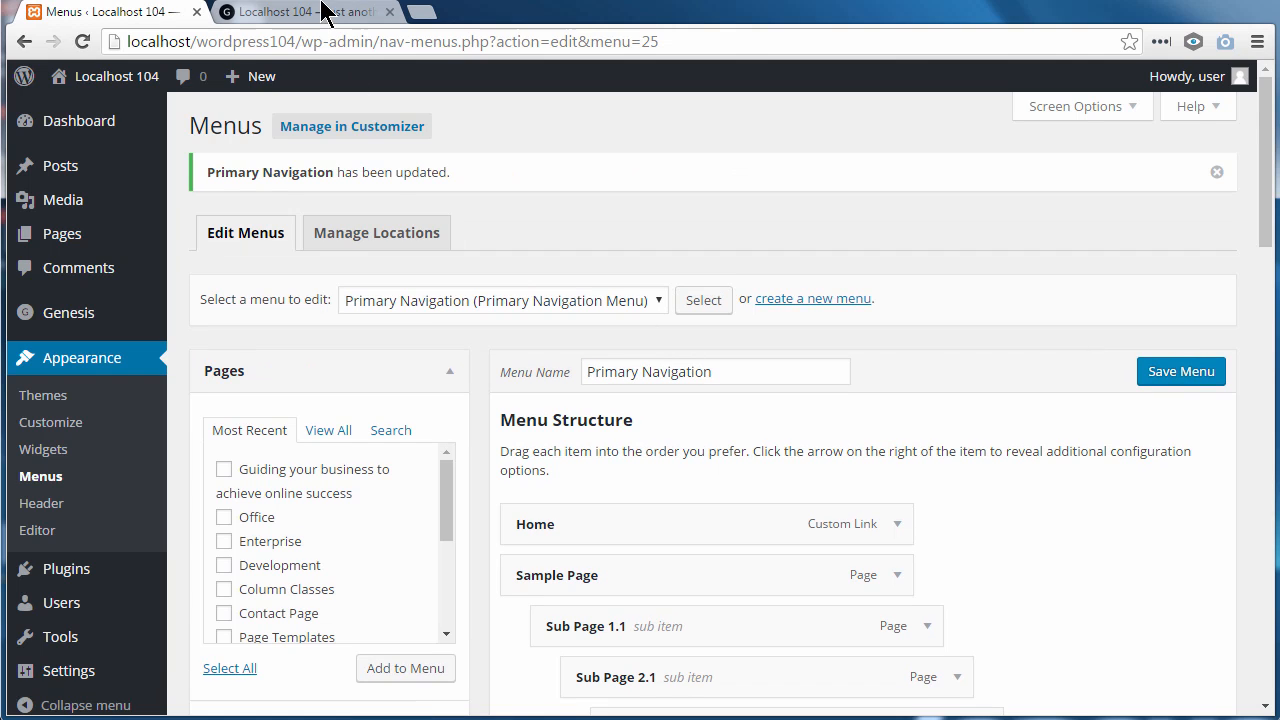
# - On the live site, visit Sample Page, then confirm Home returns to the homepage
pyautogui.click(300, 11)
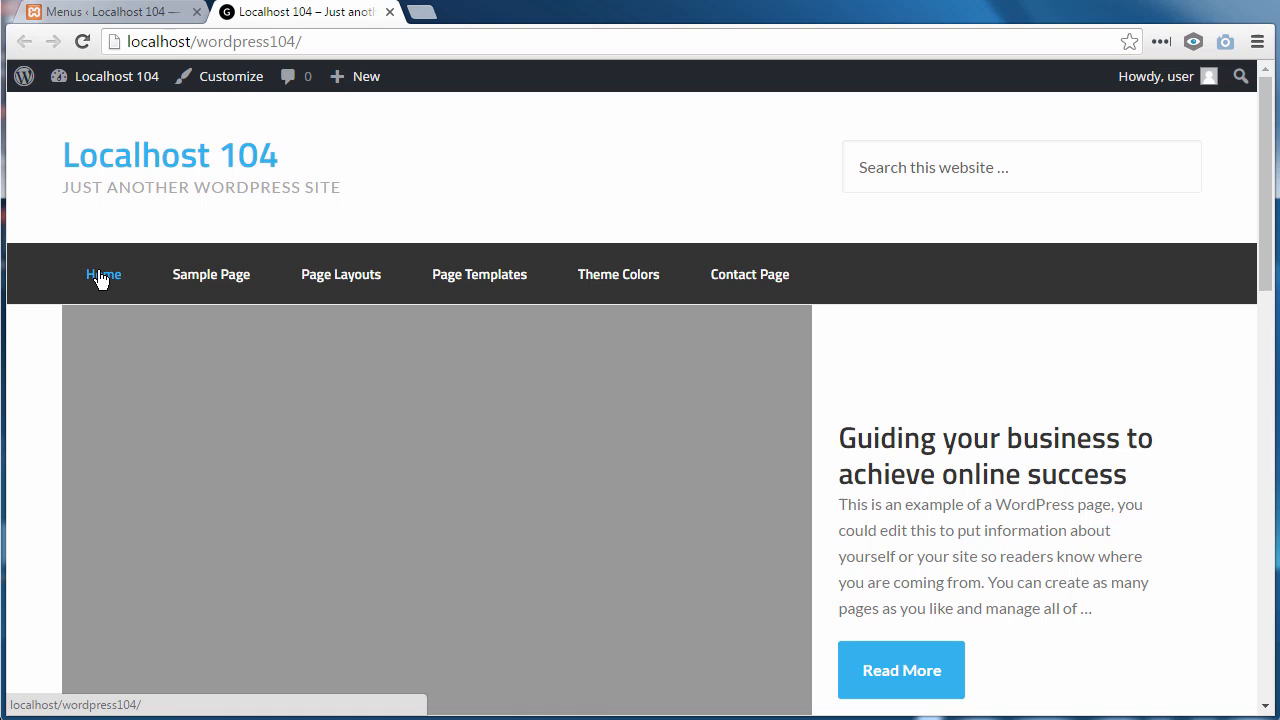
pyautogui.click(211, 274)
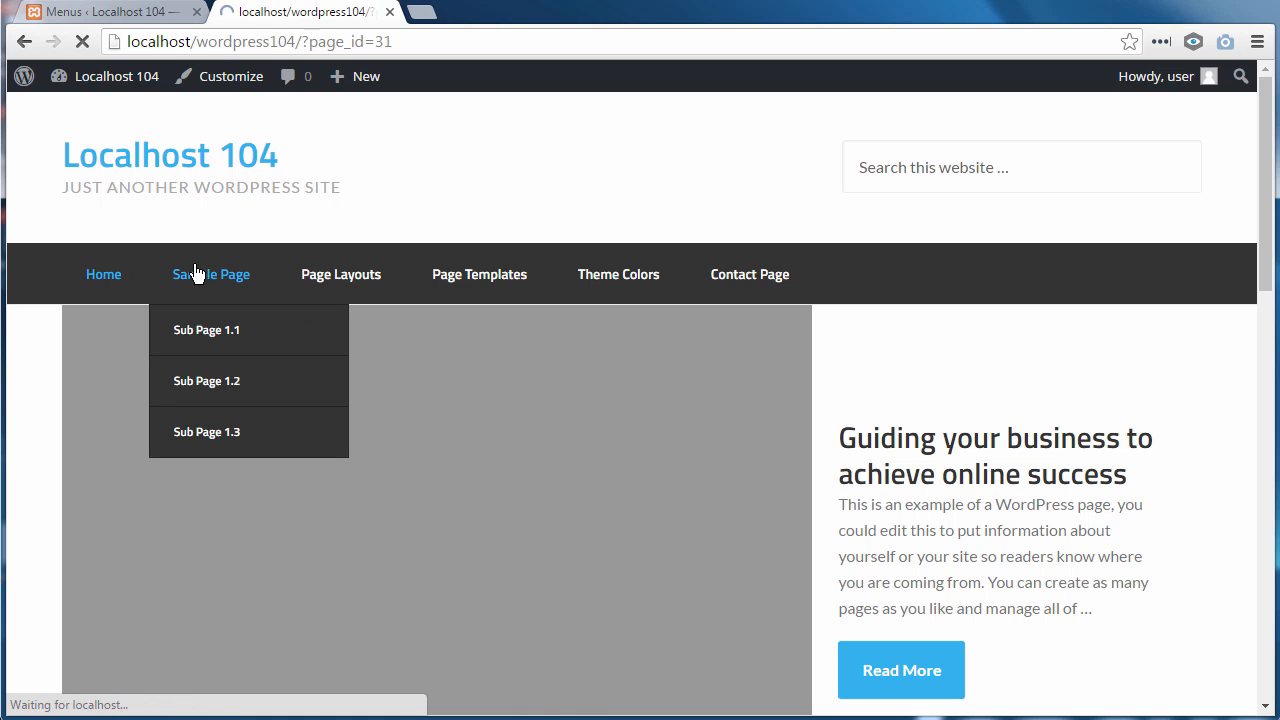
pyautogui.click(211, 274)
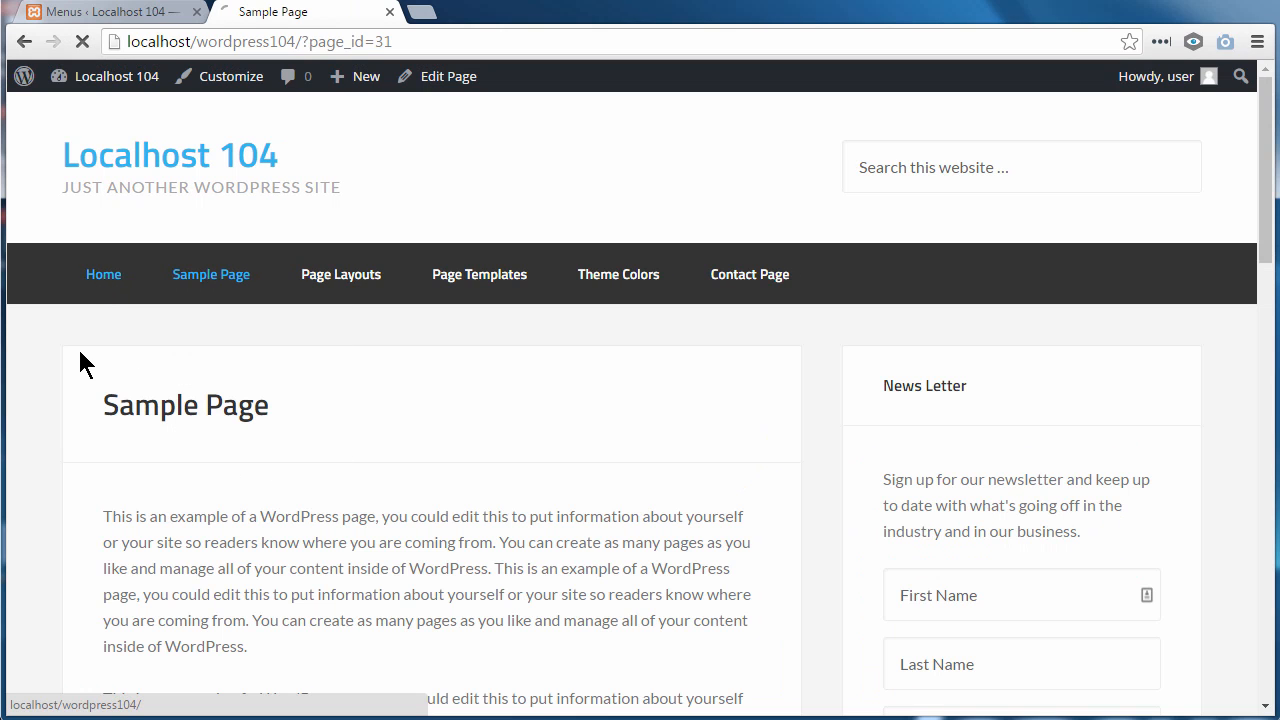
pyautogui.click(103, 274)
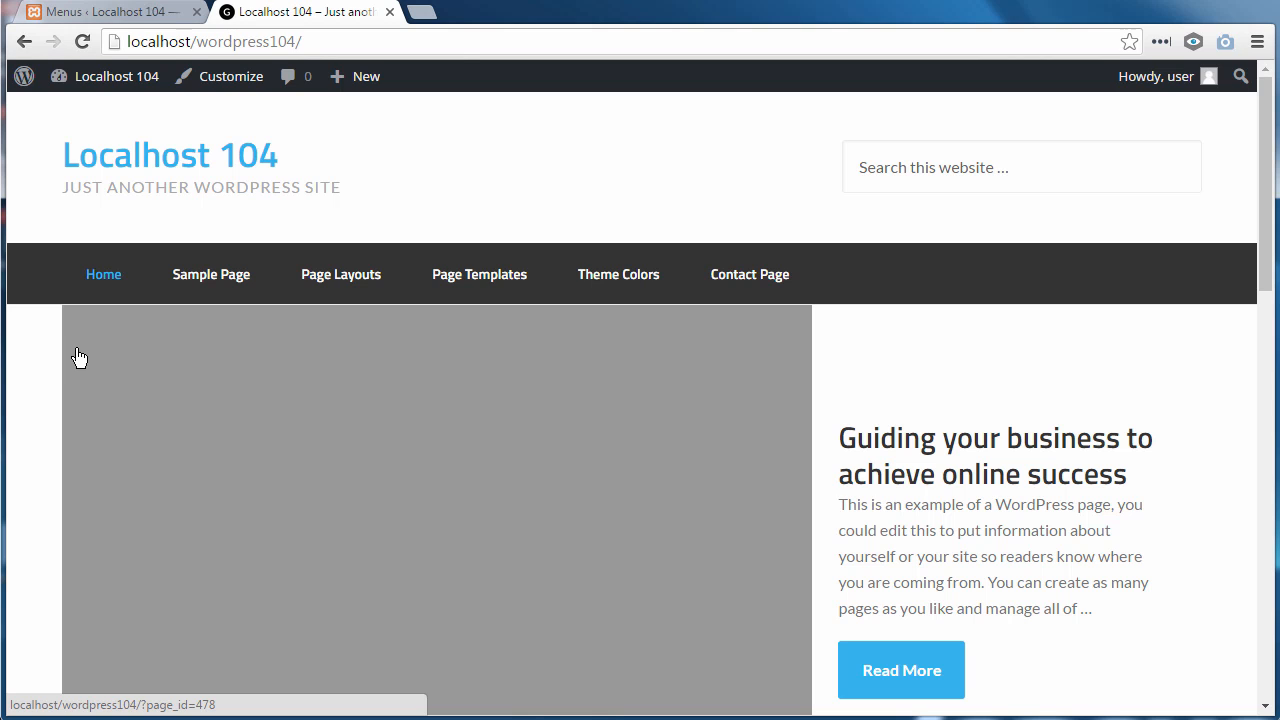
pyautogui.click(105, 11)
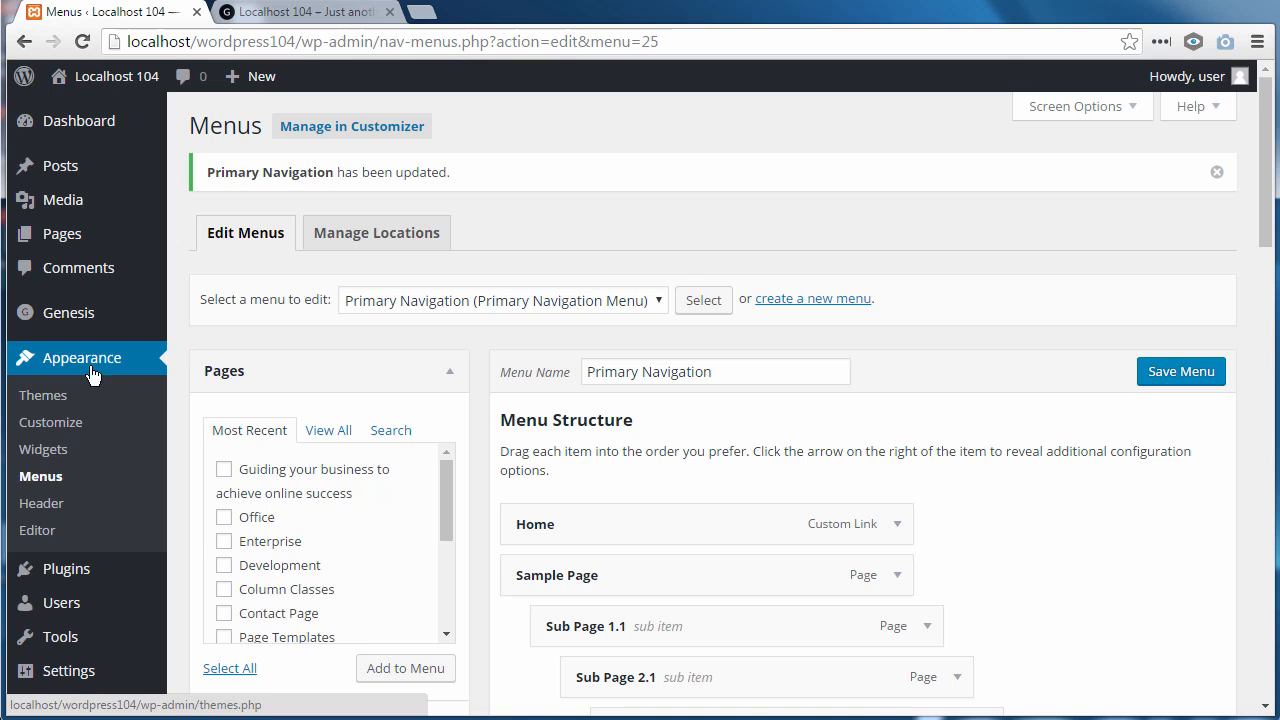
pyautogui.moveTo(230, 383)
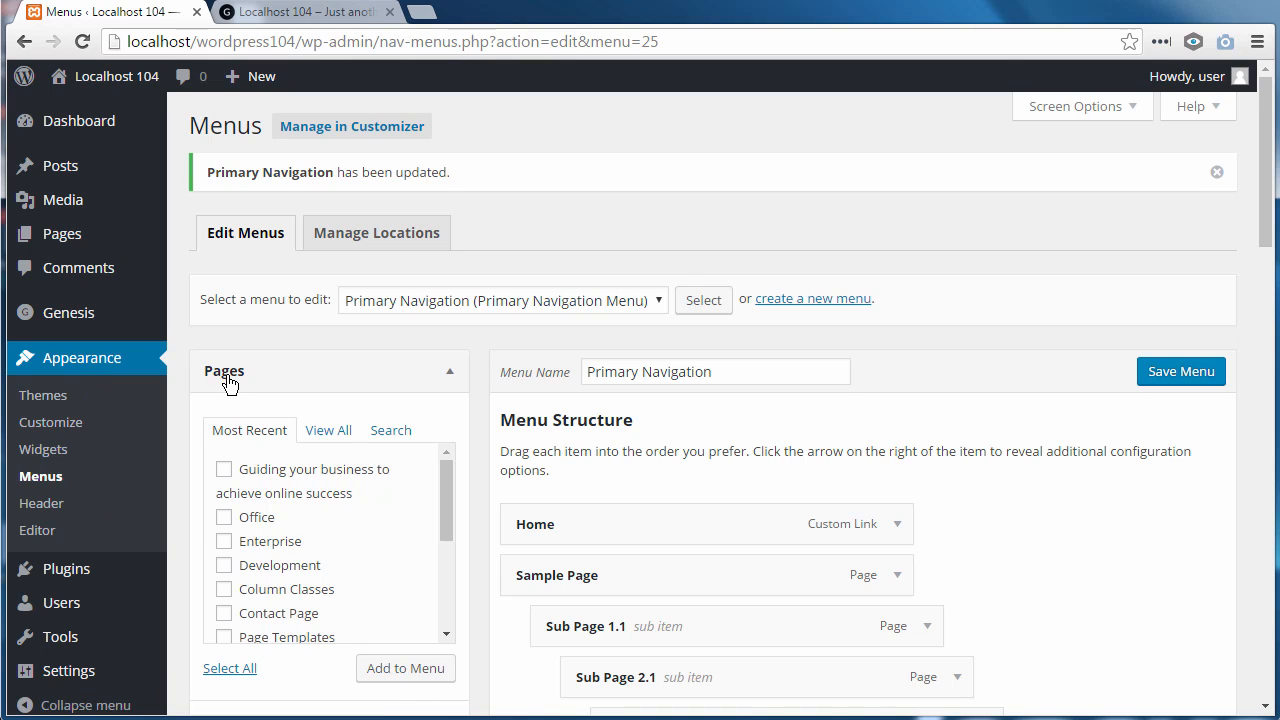
pyautogui.moveTo(265, 300)
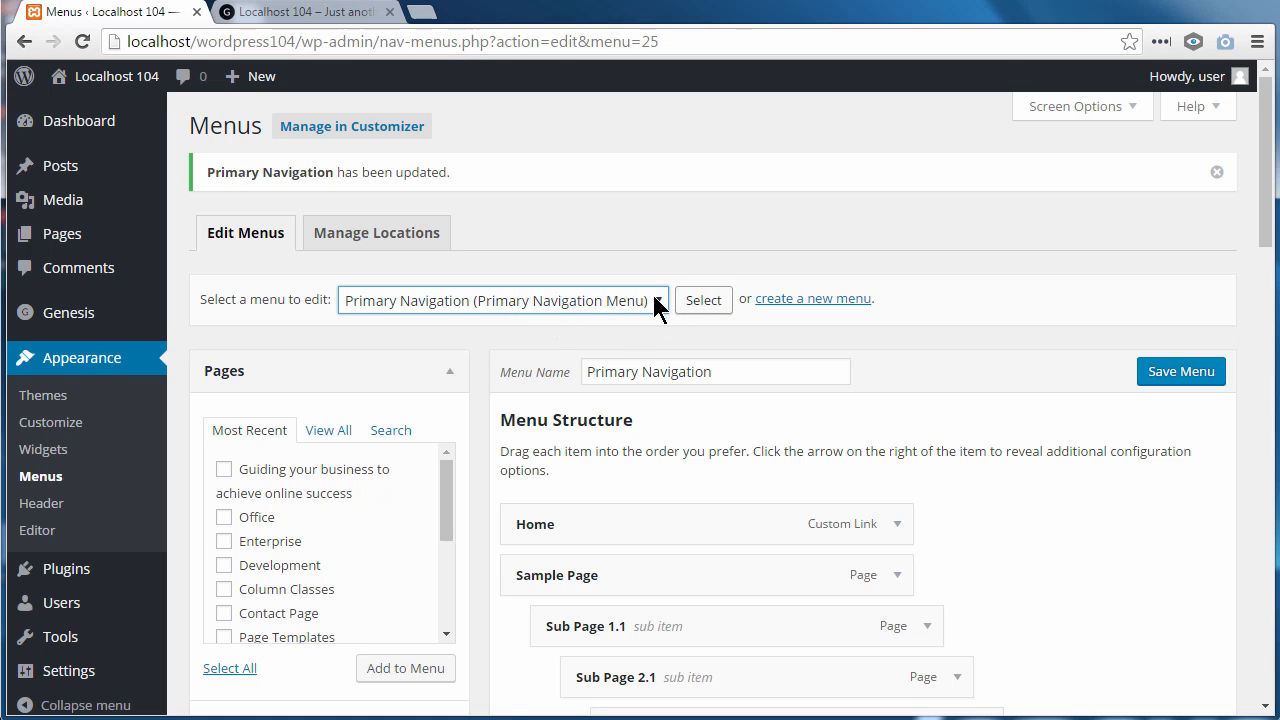
pyautogui.moveTo(275, 497)
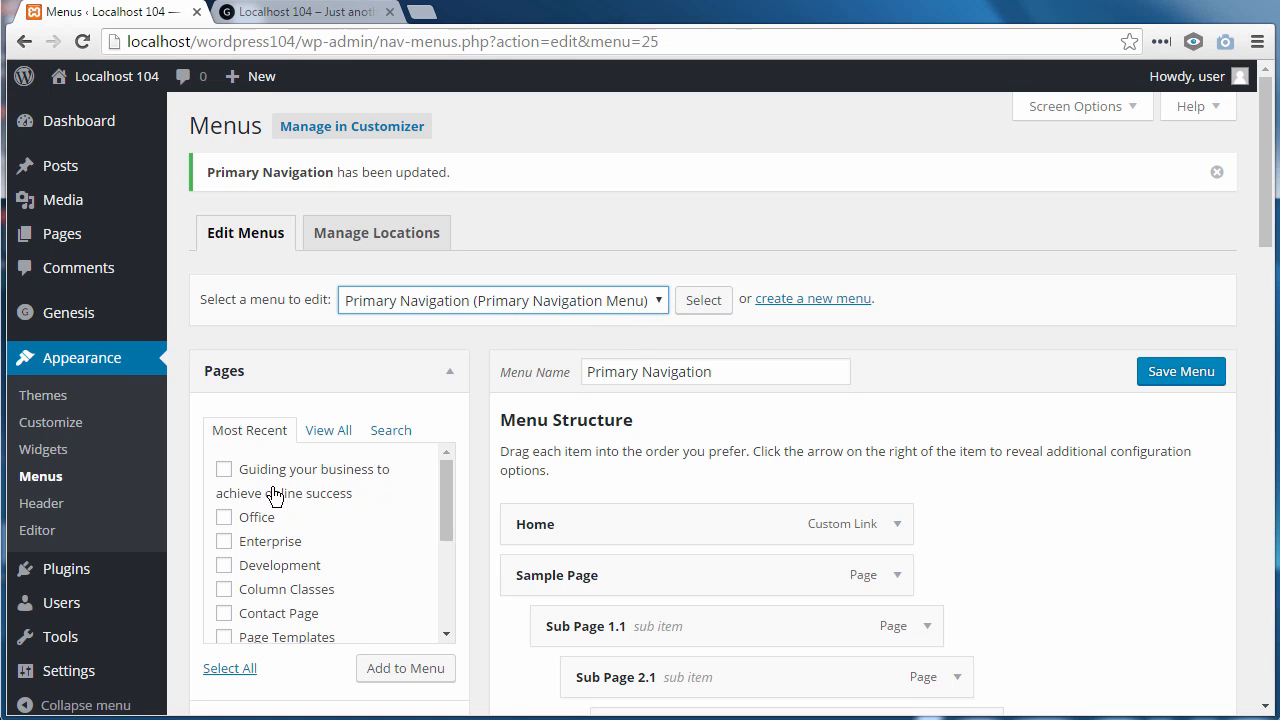
pyautogui.click(328, 430)
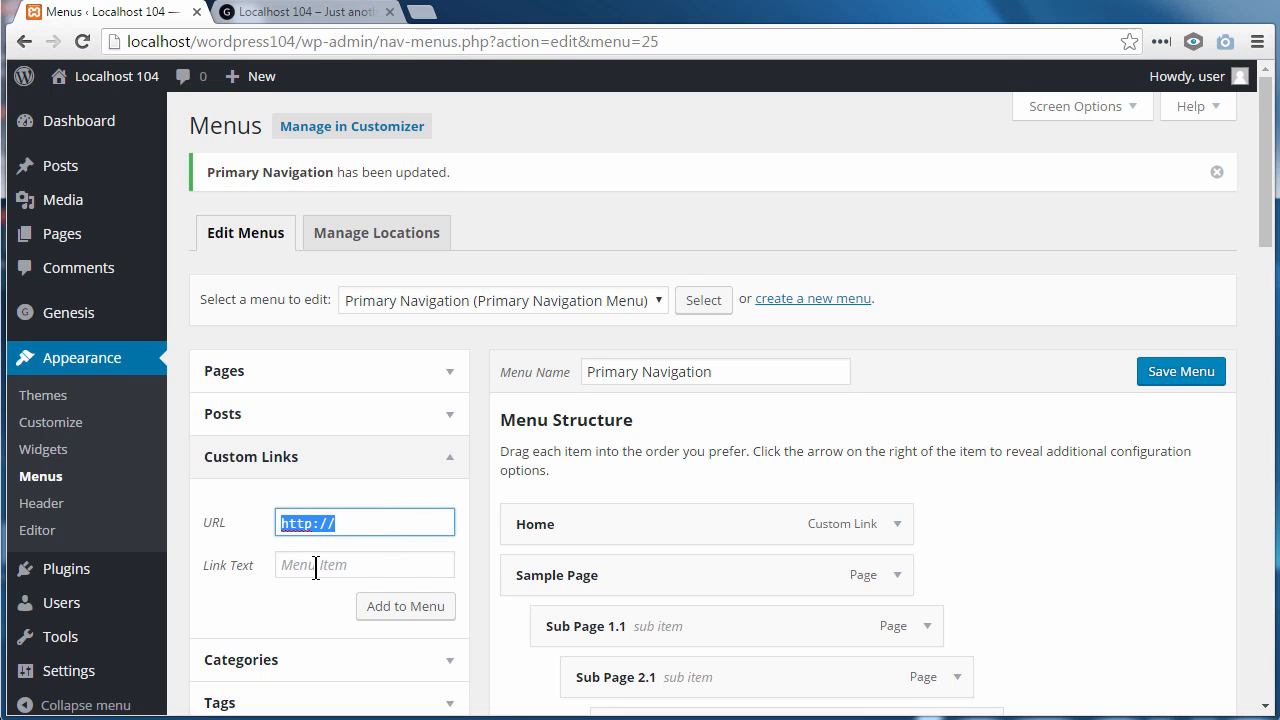
pyautogui.click(364, 564)
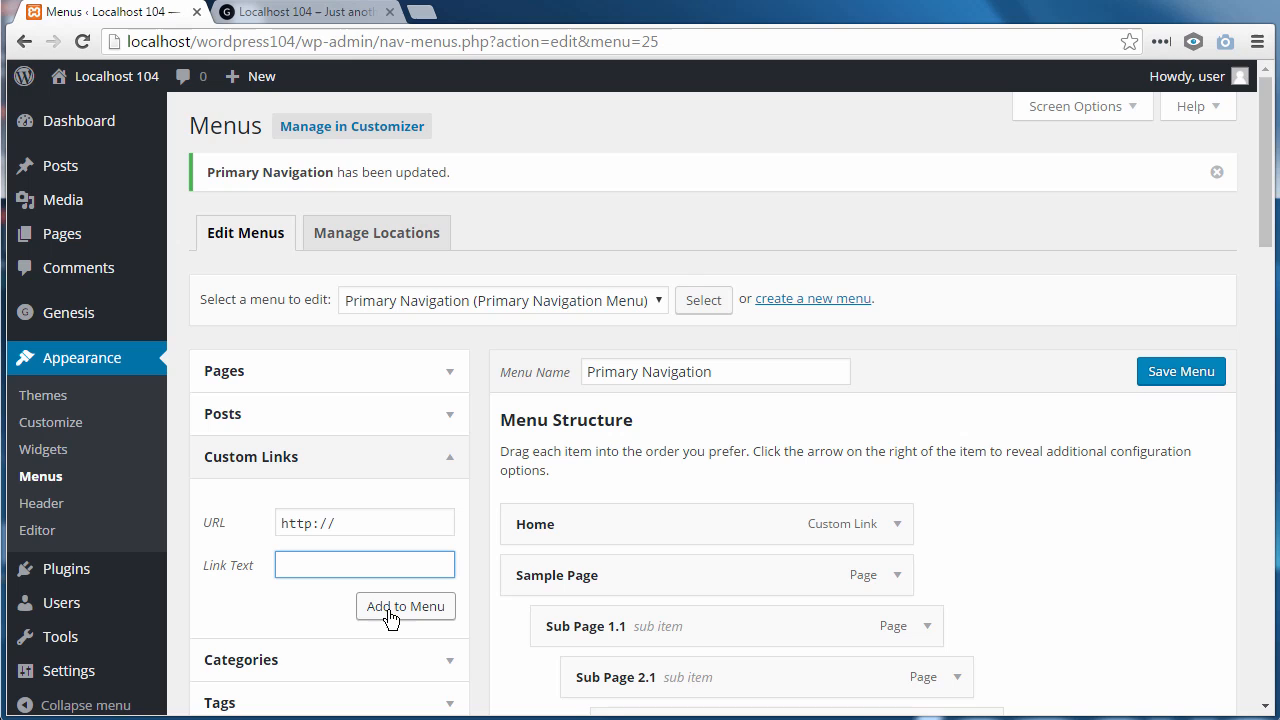
pyautogui.moveTo(560, 525)
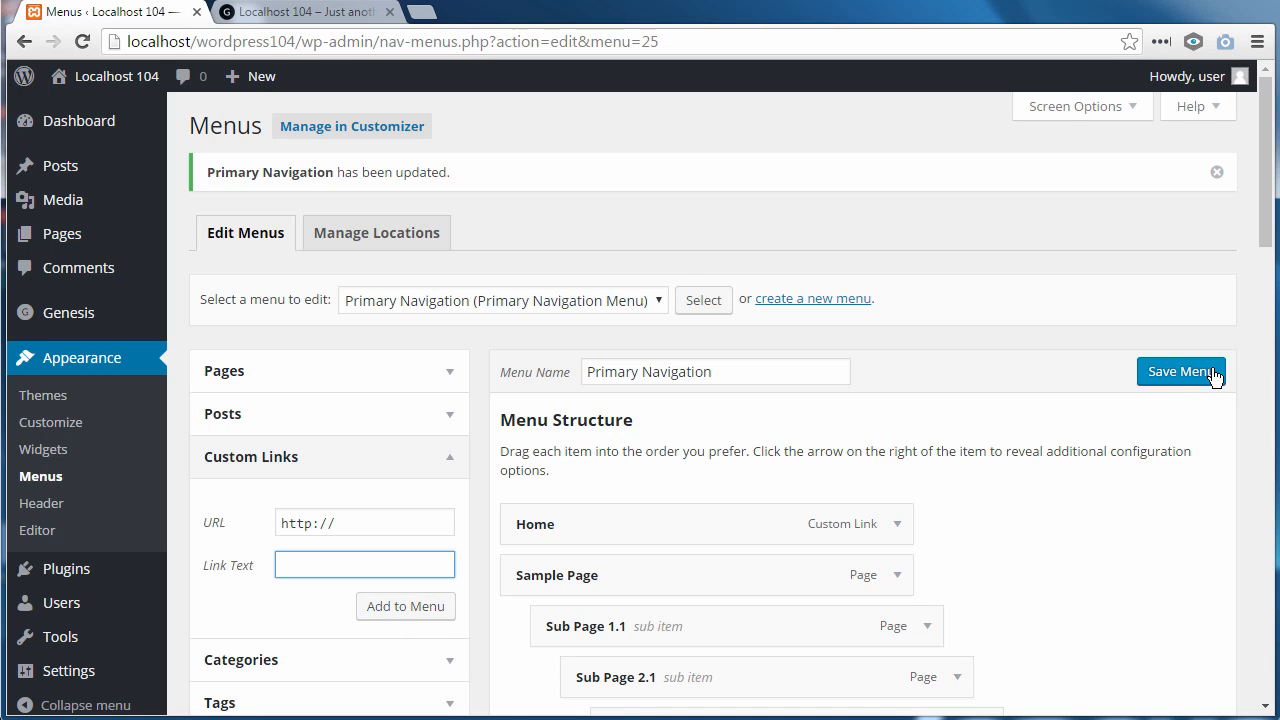
pyautogui.click(305, 11)
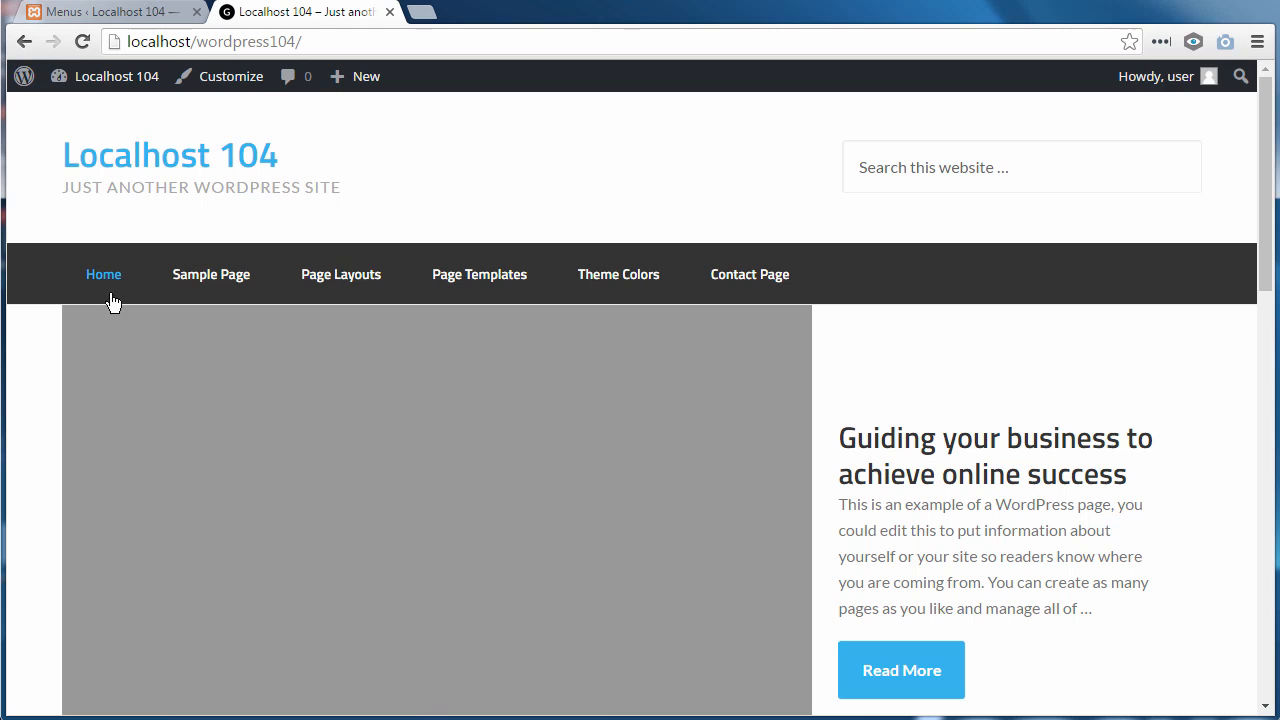